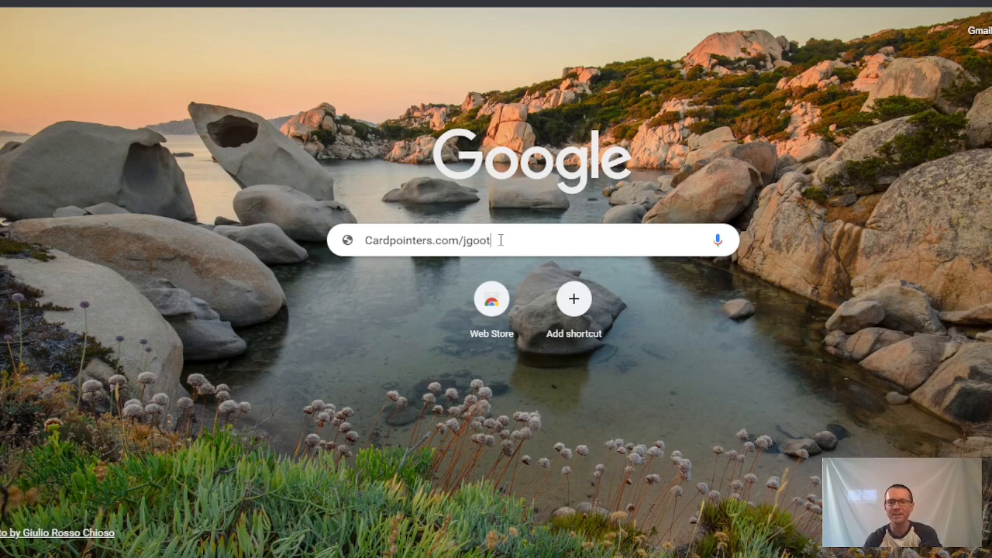
# Load the Cardpointers.com/jgoot special offer sign-up page
pyautogui.press('Return')
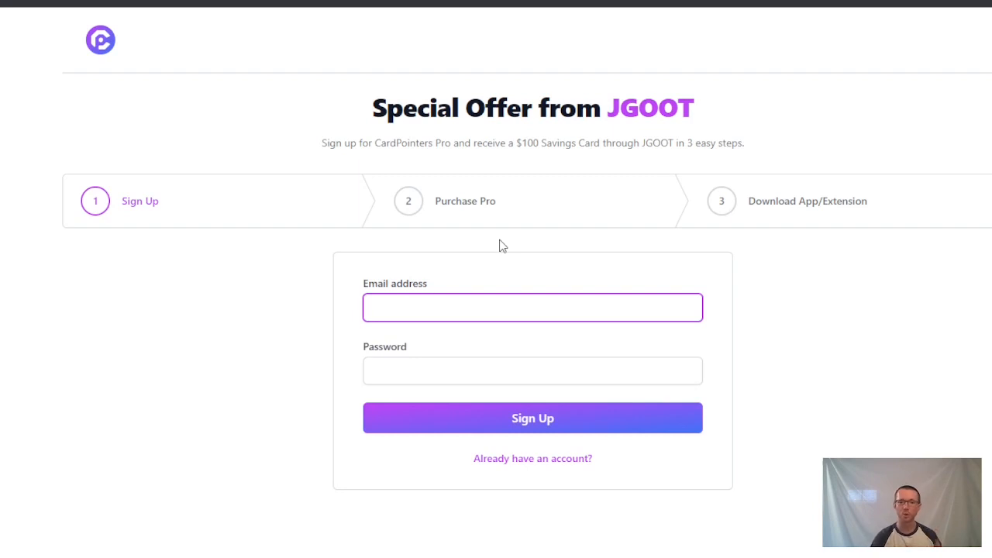
pyautogui.click(534, 307)
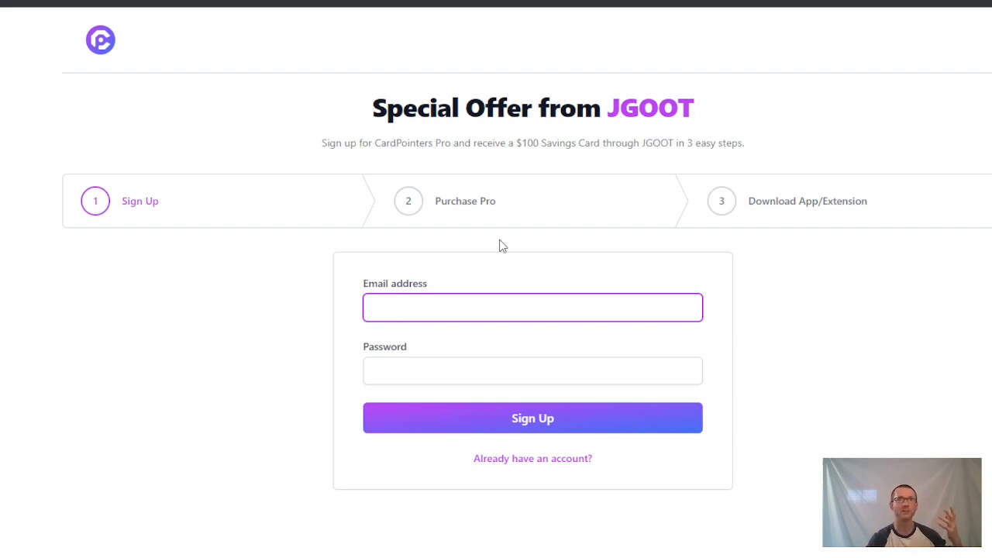
pyautogui.moveTo(665, 134)
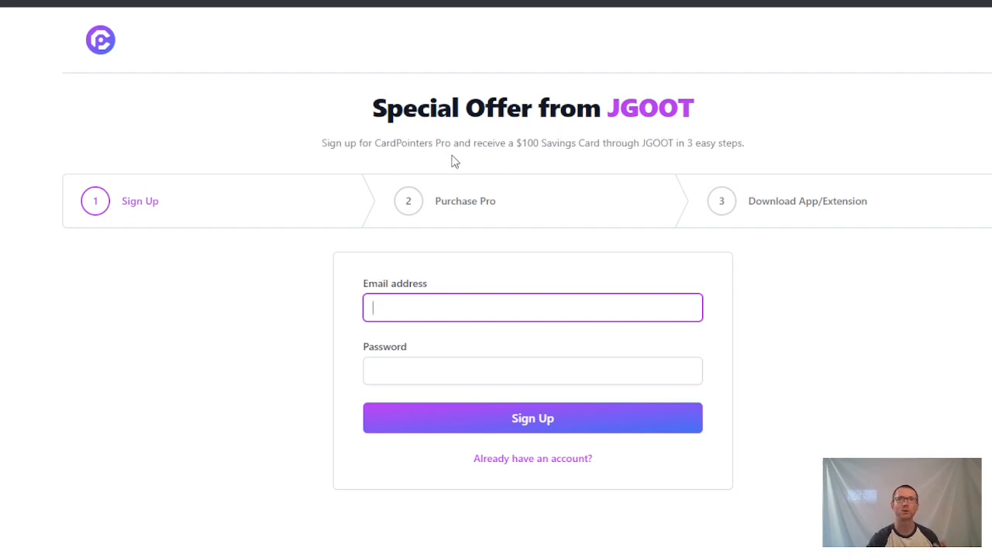
pyautogui.moveTo(482, 158)
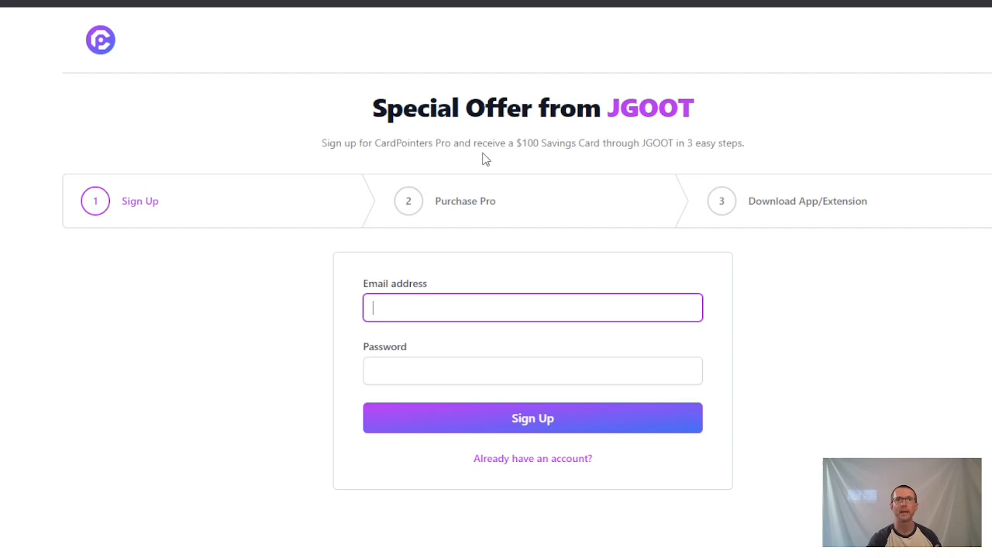
pyautogui.moveTo(620, 160)
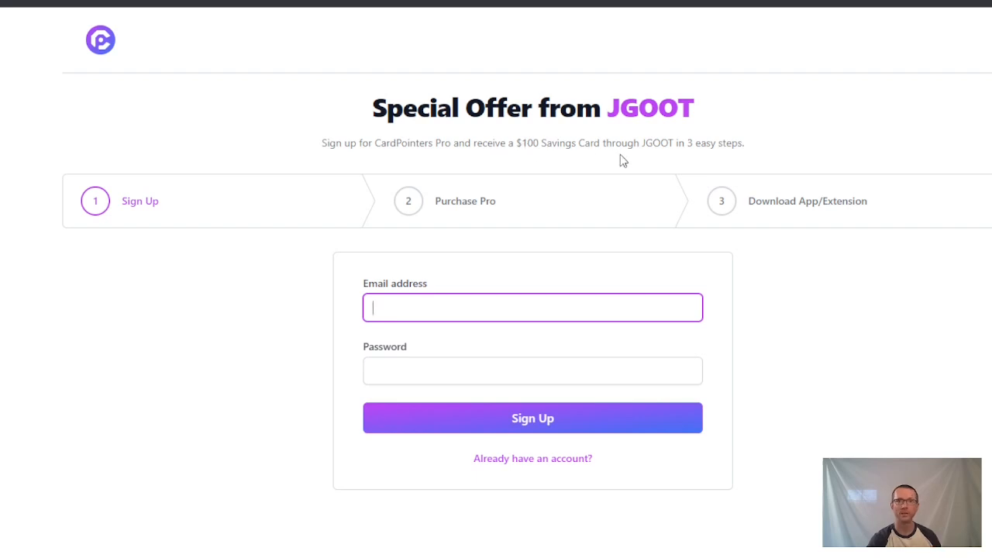
pyautogui.moveTo(697, 158)
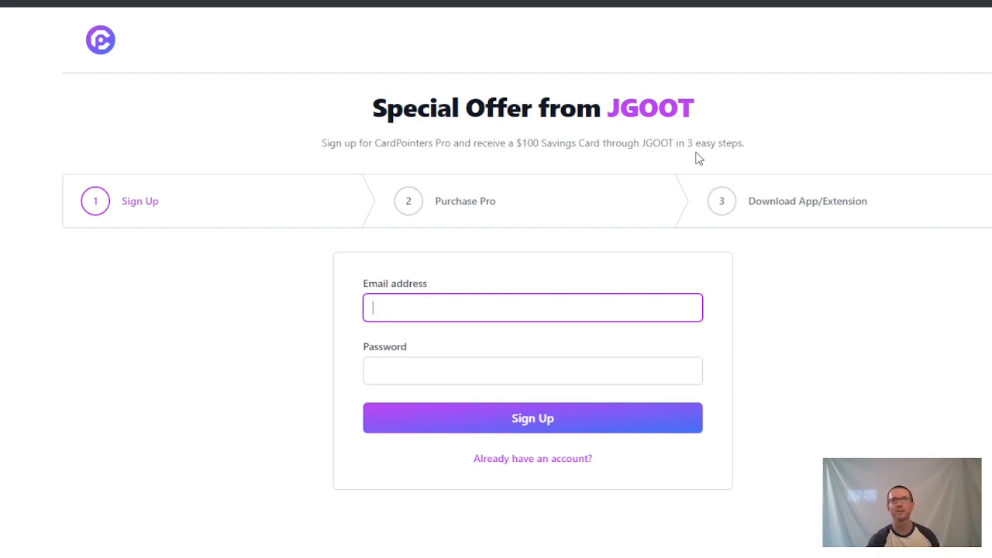
pyautogui.moveTo(719, 169)
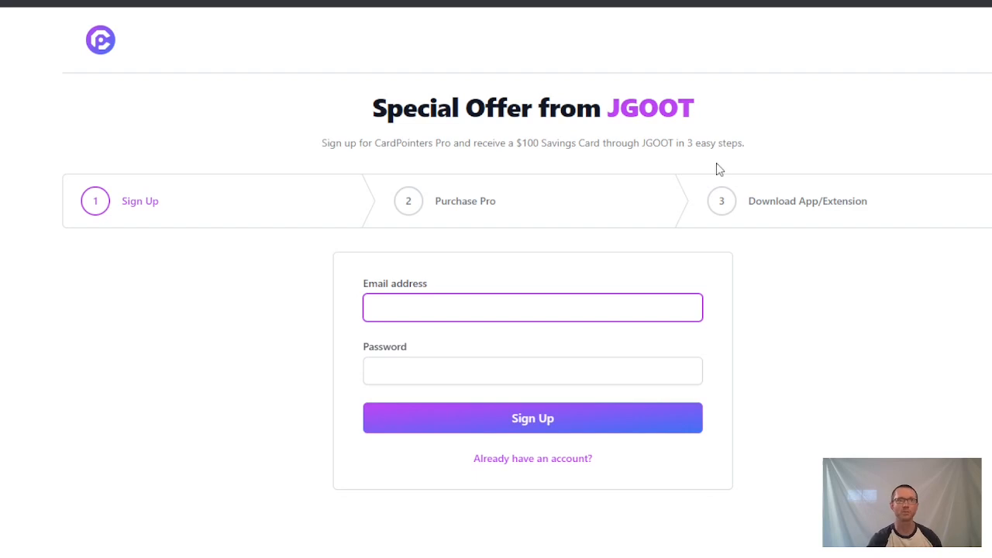
pyautogui.moveTo(409, 202)
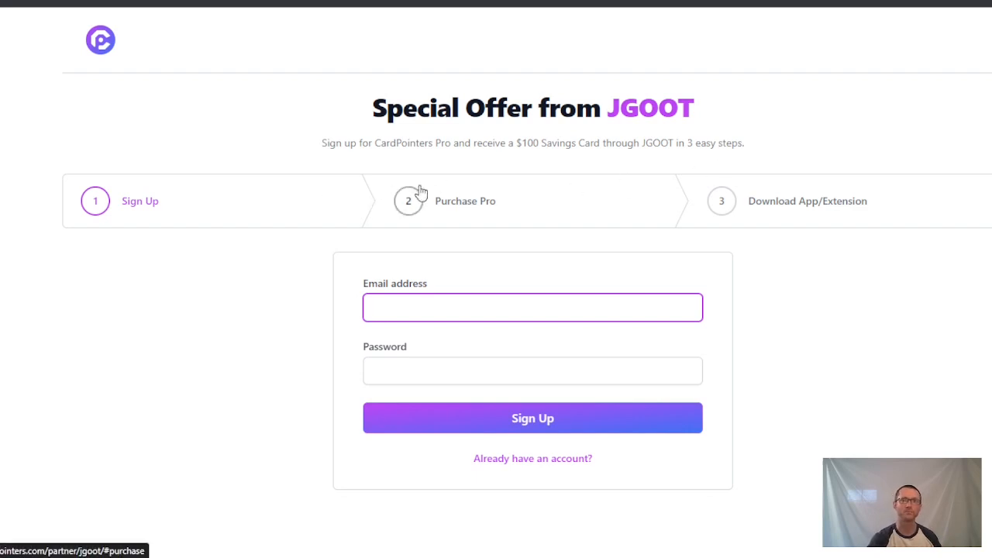
pyautogui.moveTo(545, 201)
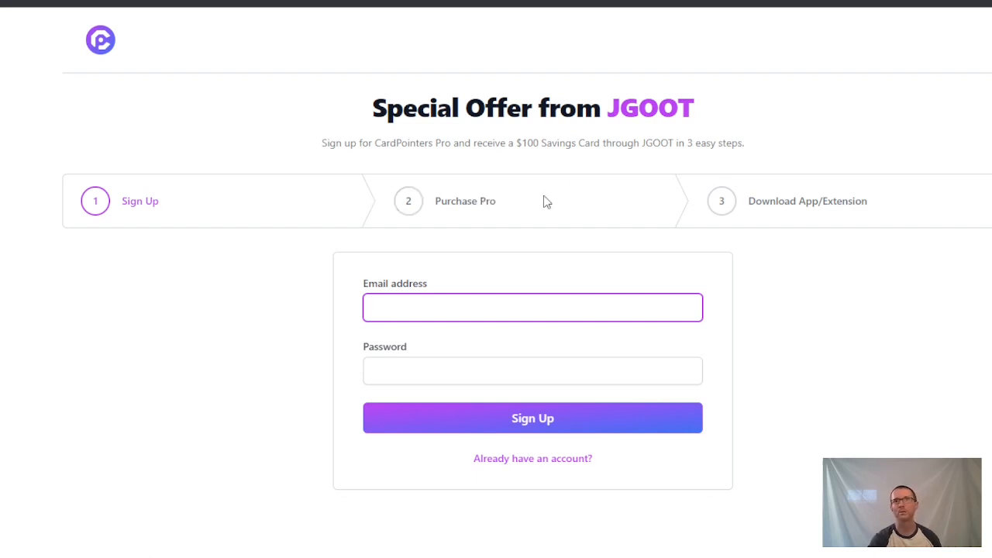
pyautogui.moveTo(806, 201)
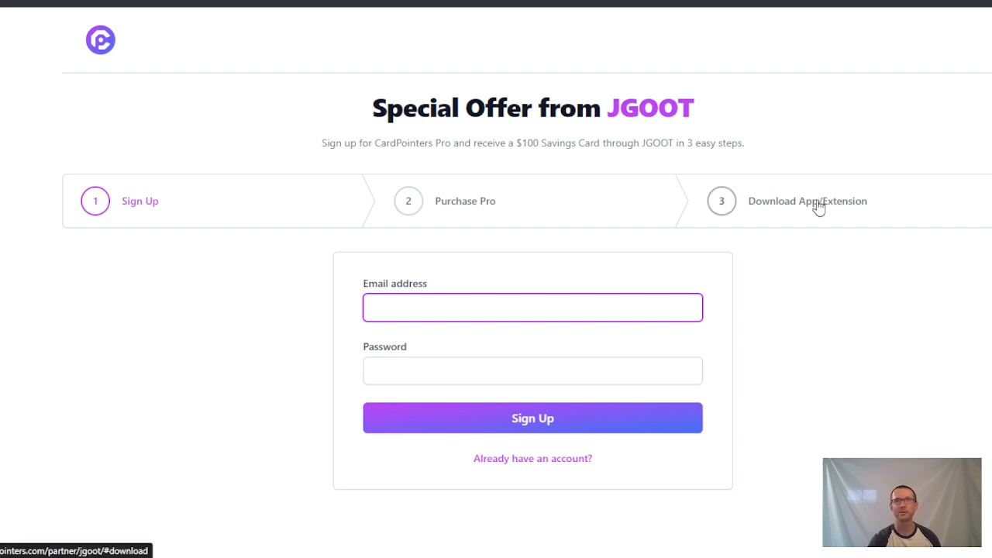
pyautogui.moveTo(657, 263)
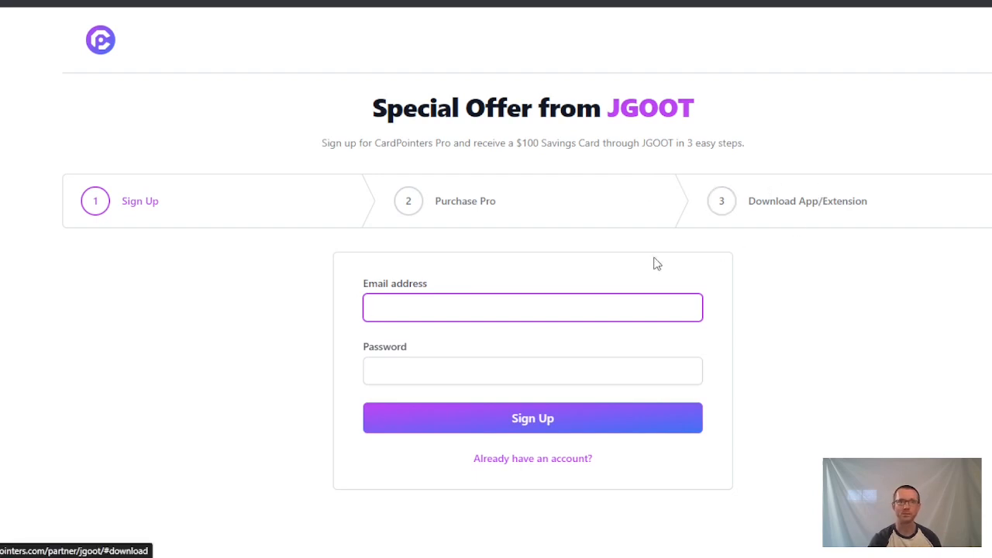
# Fill the sign-up form with an email address and a password
pyautogui.click(533, 418)
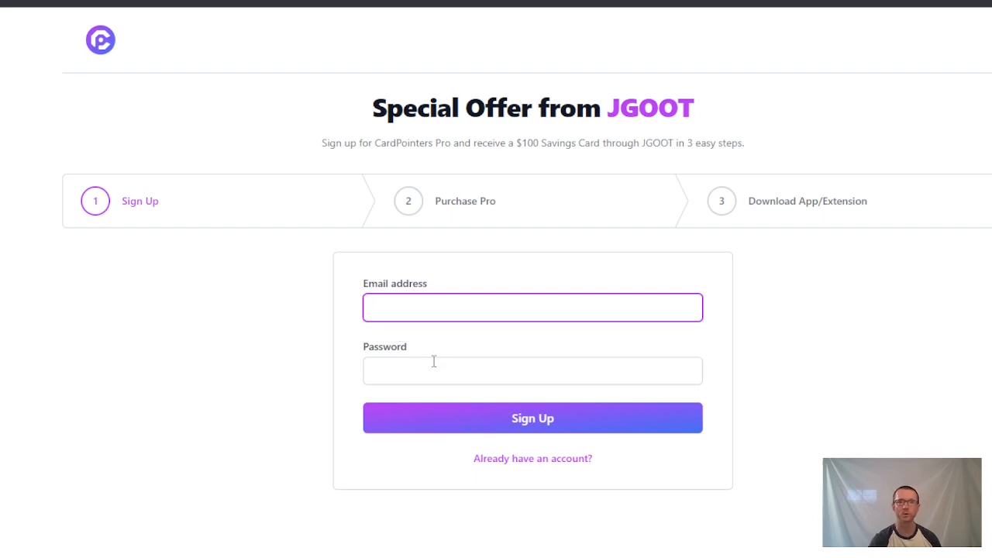
pyautogui.moveTo(365, 357)
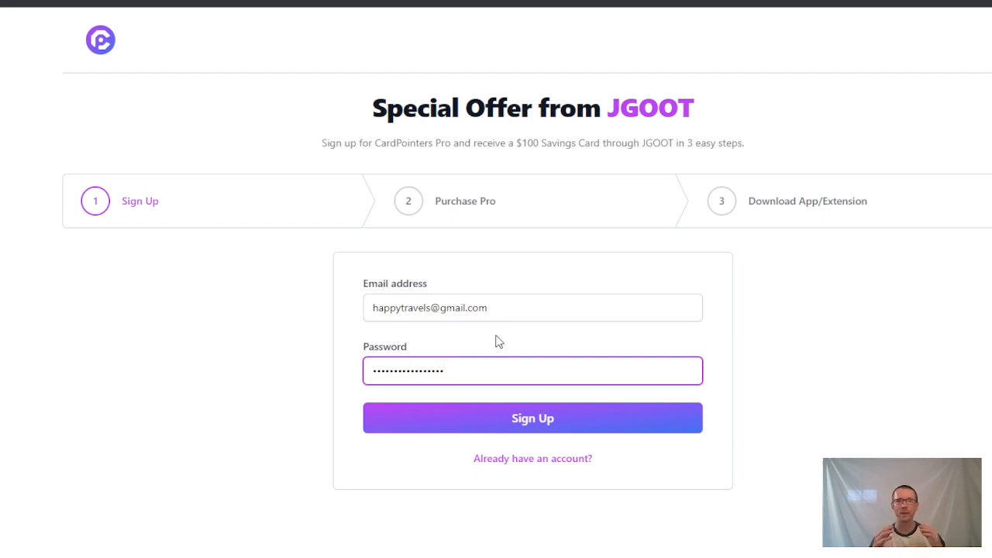
pyautogui.write('x')
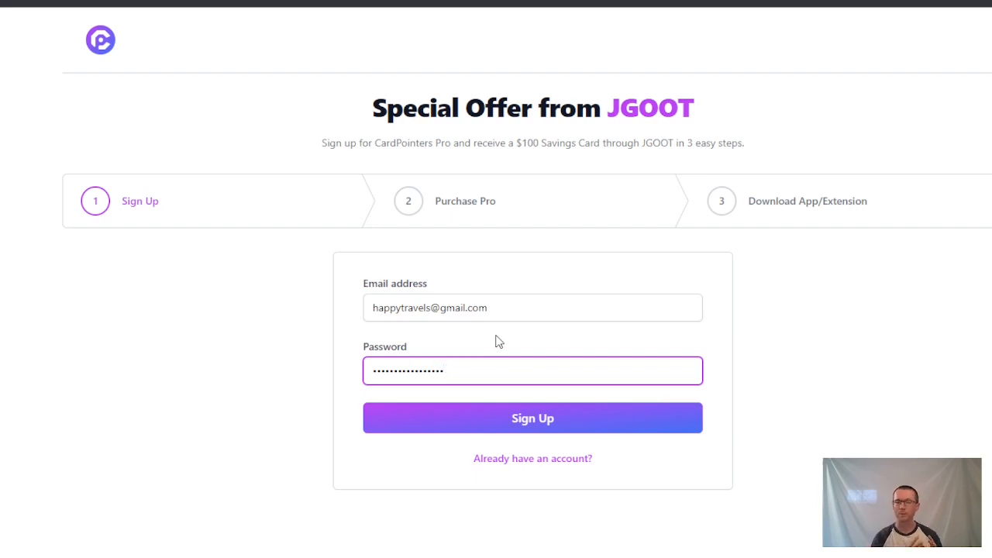
pyautogui.write('•')
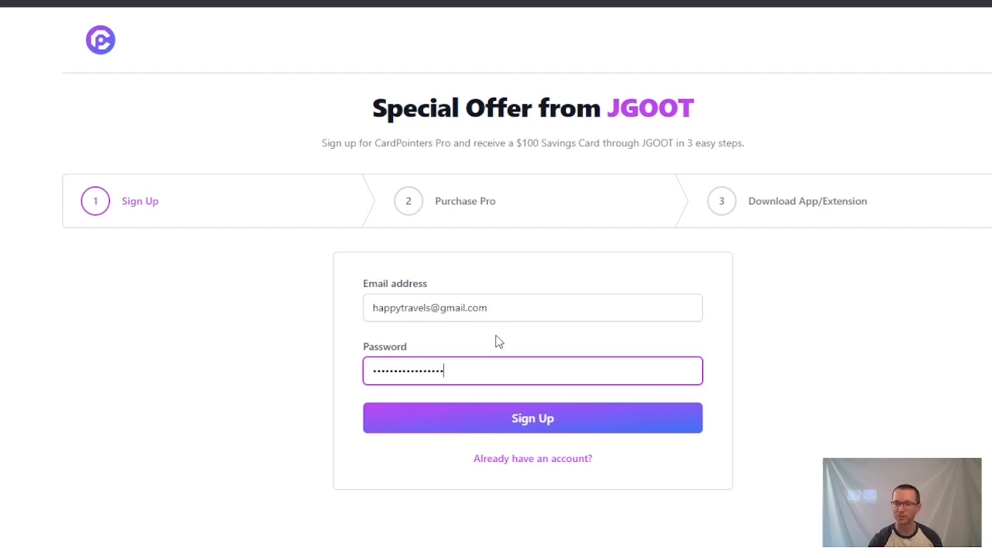
# Create the CardPointers account, advancing to the $99.99 Purchase Pro offer
pyautogui.click(533, 418)
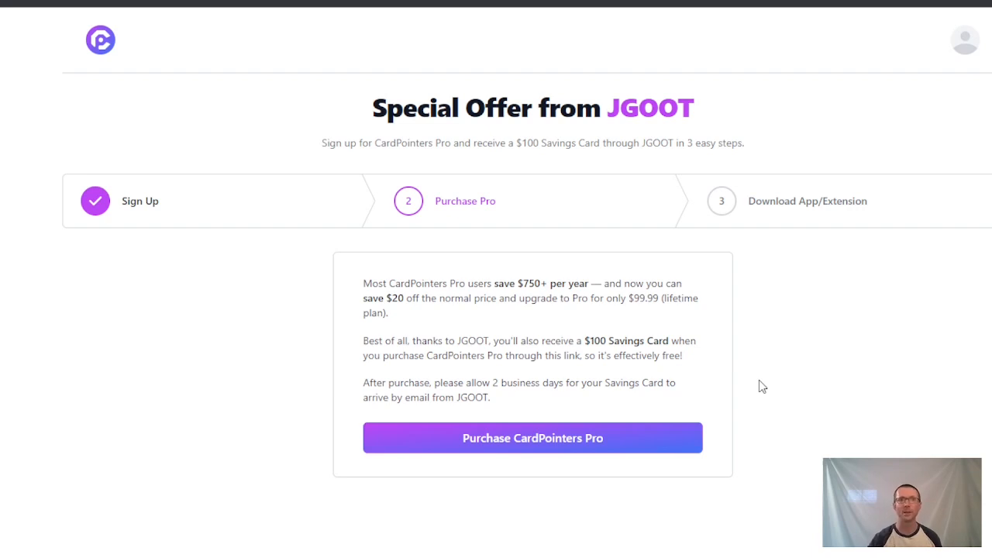
pyautogui.moveTo(741, 384)
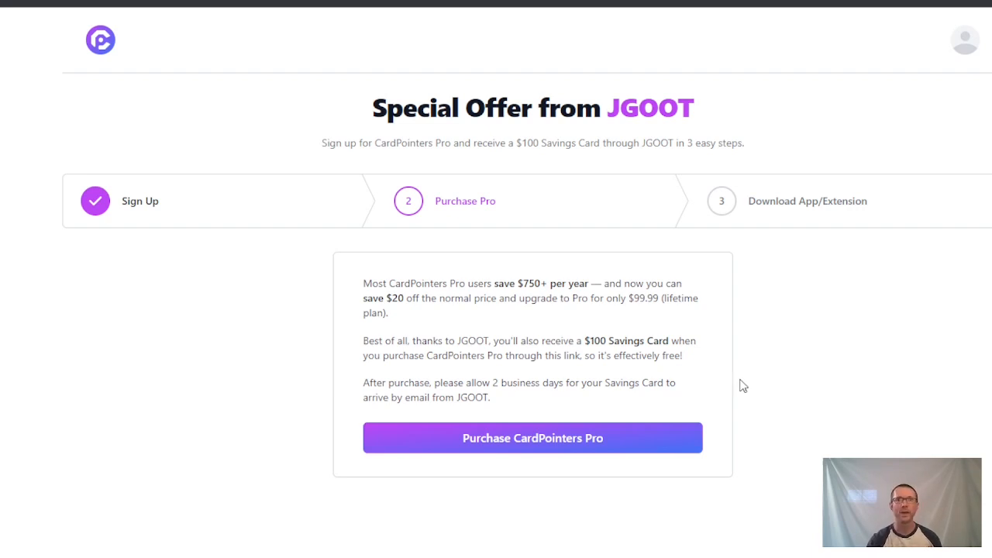
pyautogui.moveTo(533, 438)
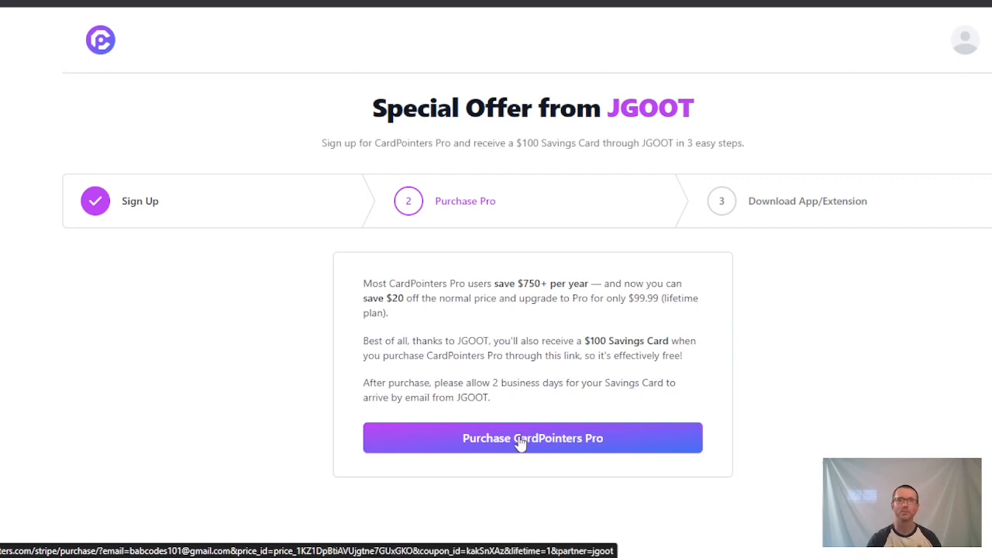
# Proceed to Stripe checkout for CardPointers Pro Lifetime at $99.99 with the $20 JGOOT discount
pyautogui.click(533, 437)
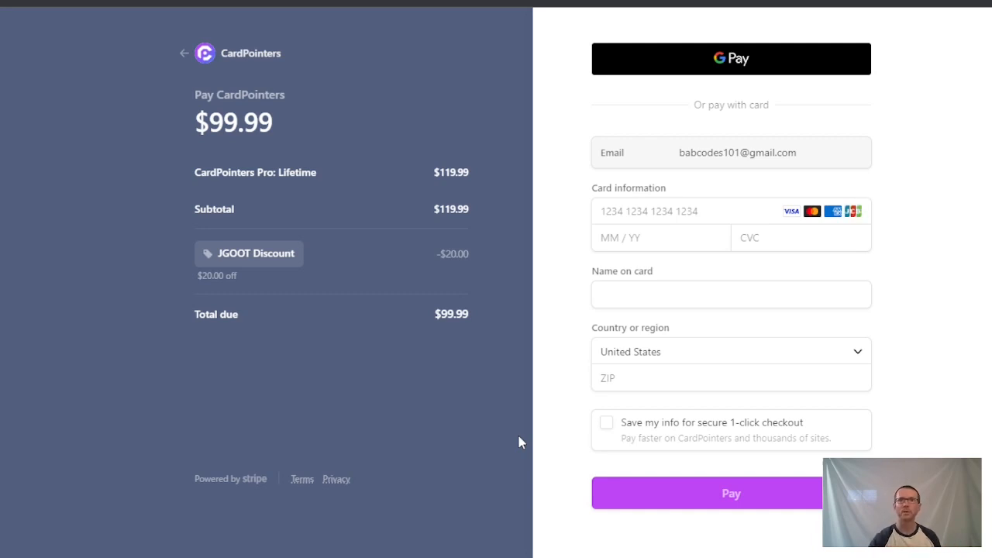
pyautogui.moveTo(758, 156)
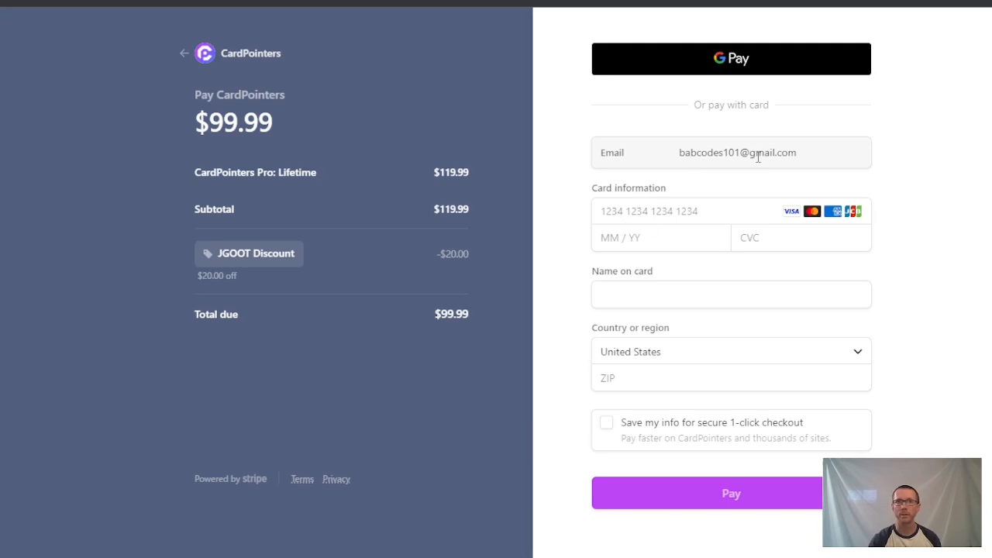
pyautogui.moveTo(730, 59)
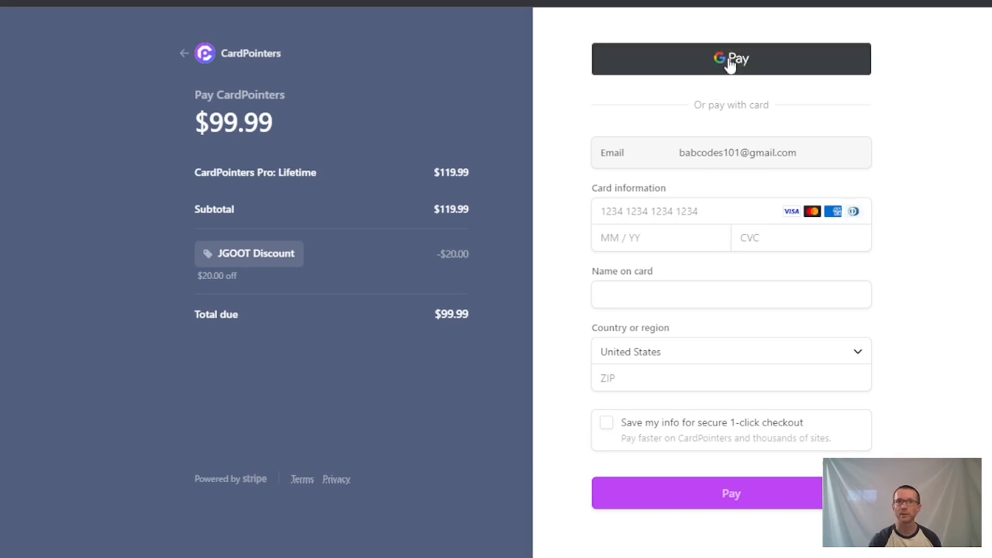
pyautogui.moveTo(671, 155)
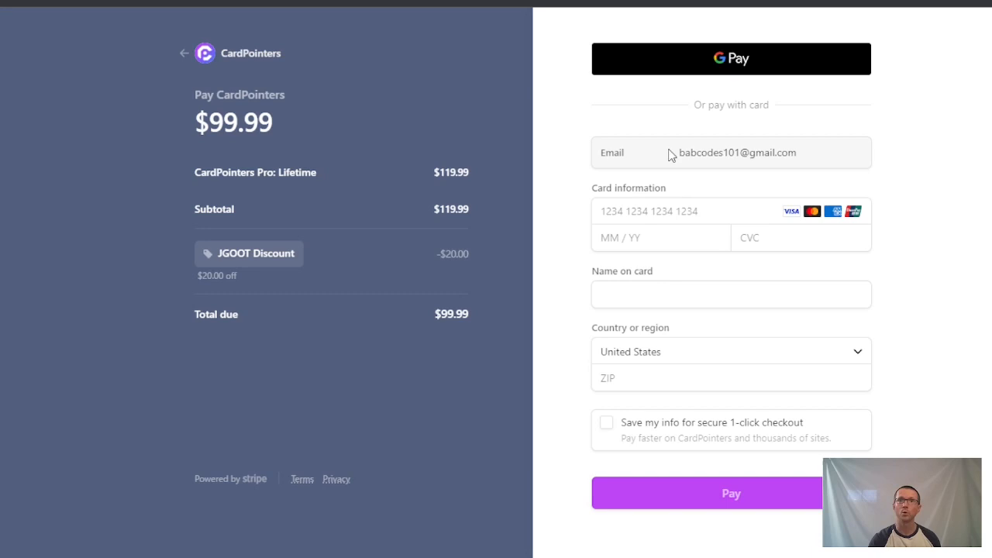
pyautogui.moveTo(670, 359)
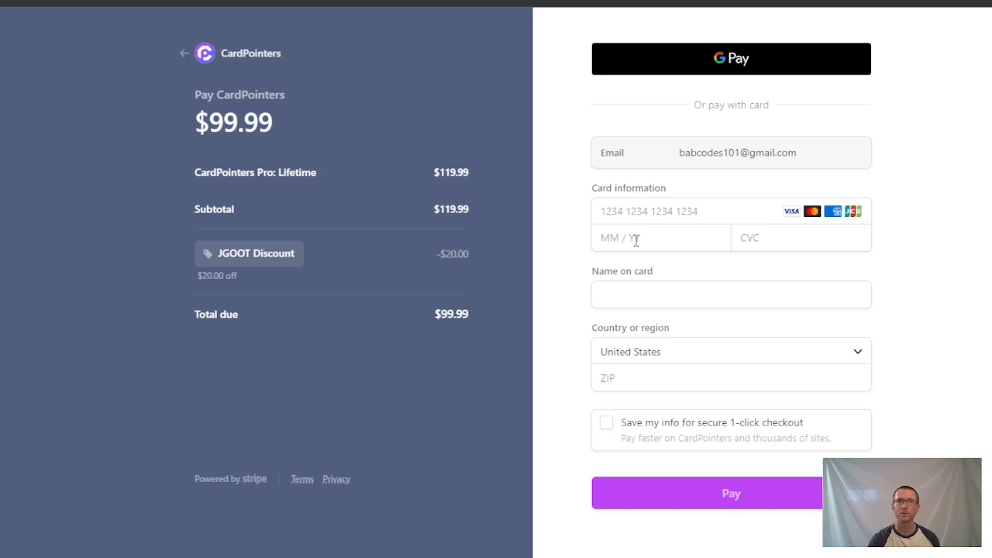
pyautogui.click(799, 238)
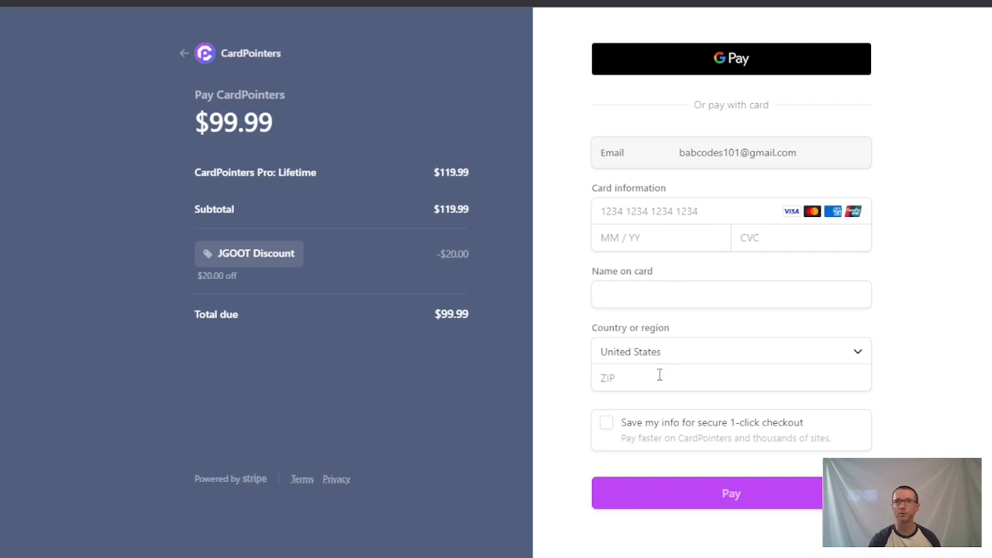
pyautogui.moveTo(673, 431)
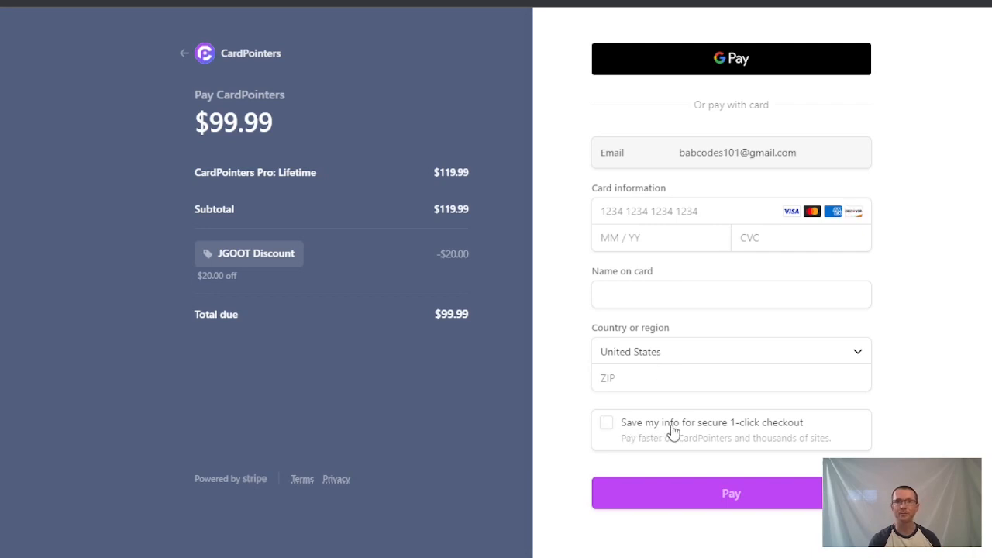
pyautogui.moveTo(768, 432)
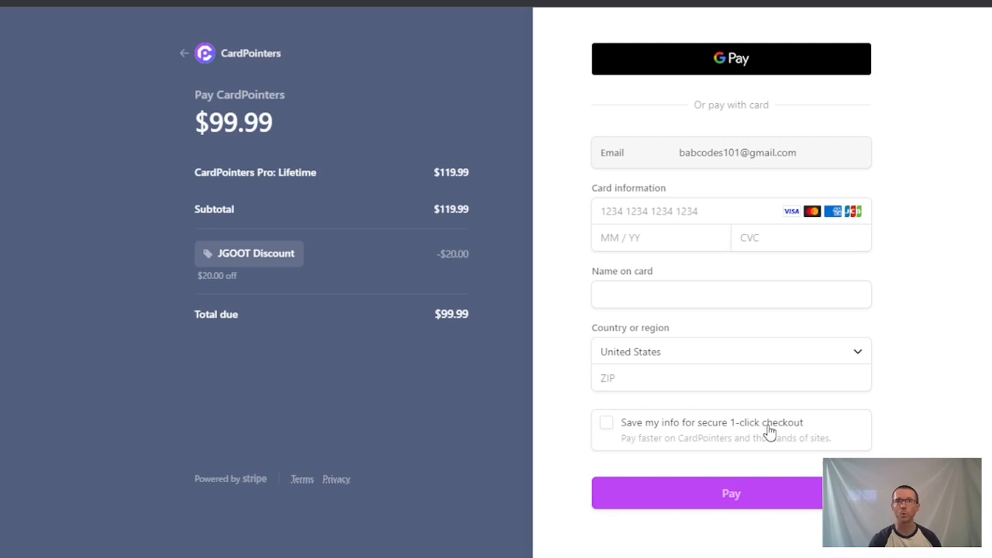
pyautogui.moveTo(784, 430)
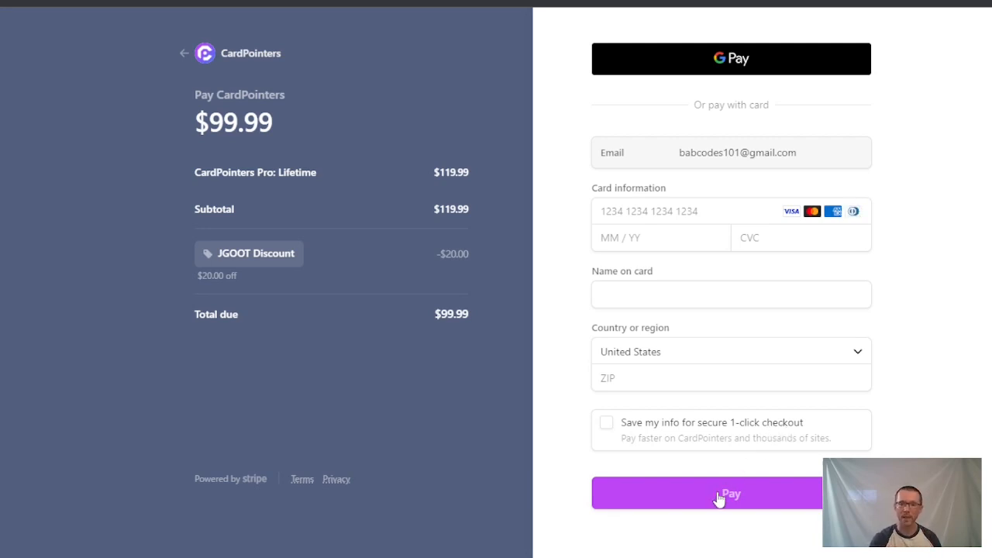
pyautogui.moveTo(648, 457)
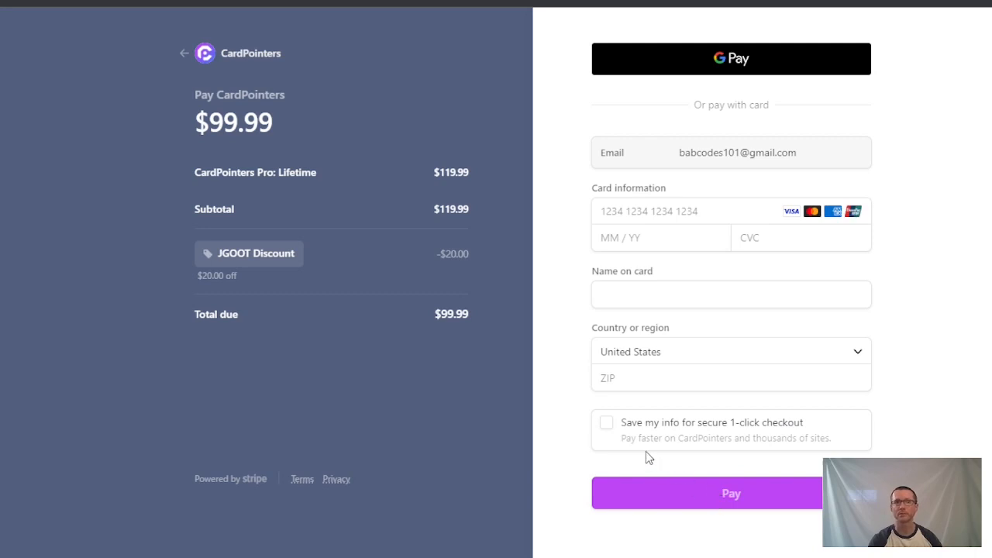
# Pay $99.99 to complete the CardPointers Pro purchase
pyautogui.click(730, 493)
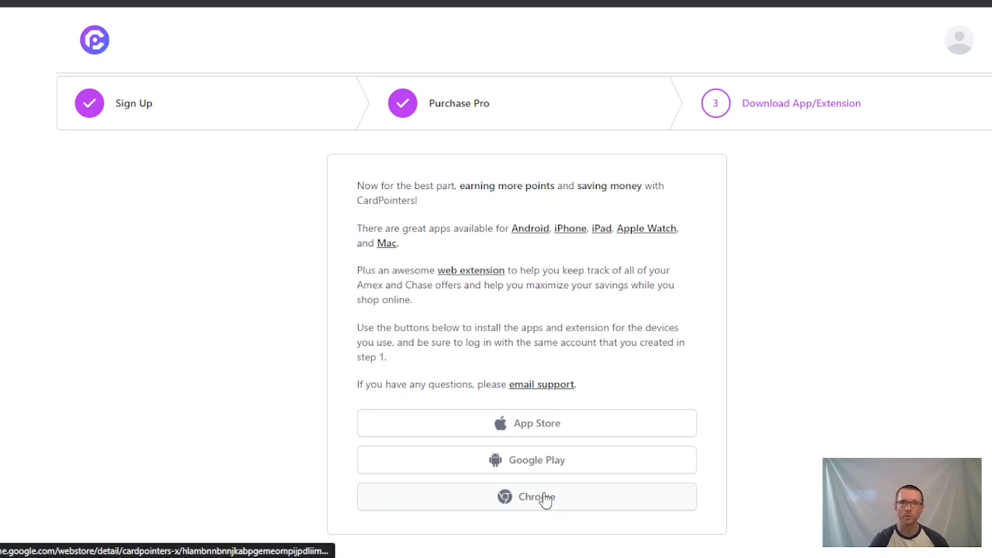
# Add the CardPointers X extension to Chrome from its Web Store listing
pyautogui.click(527, 496)
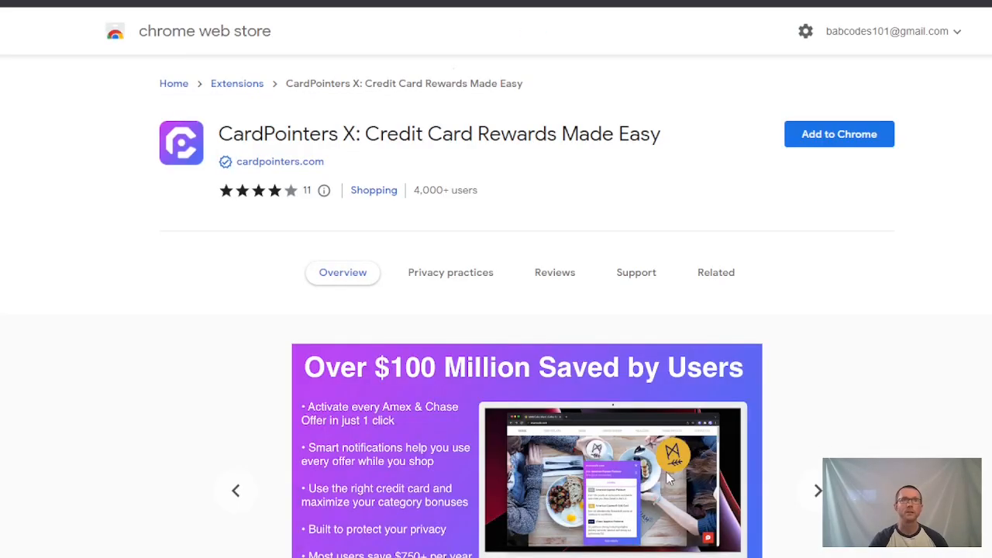
pyautogui.moveTo(518, 168)
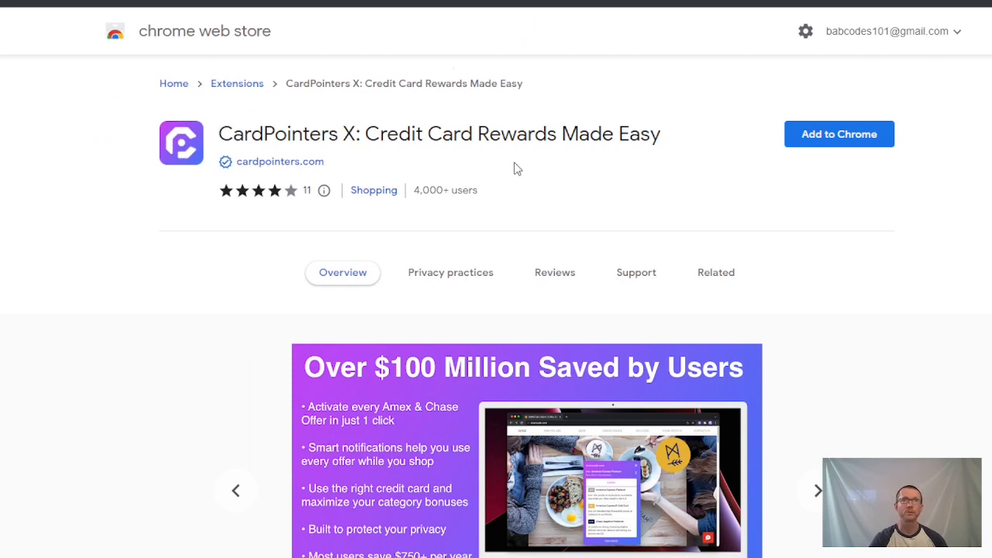
pyautogui.moveTo(322, 142)
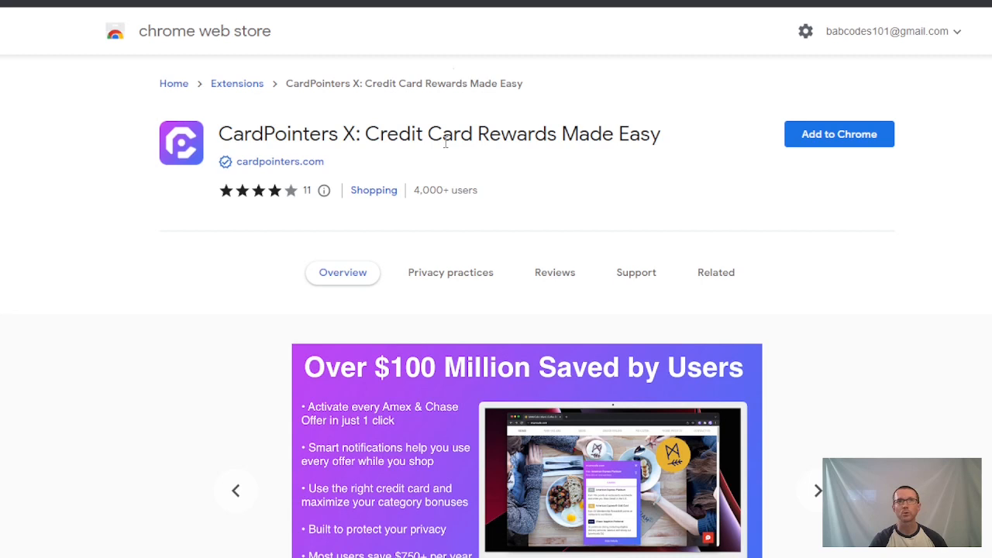
pyautogui.moveTo(825, 155)
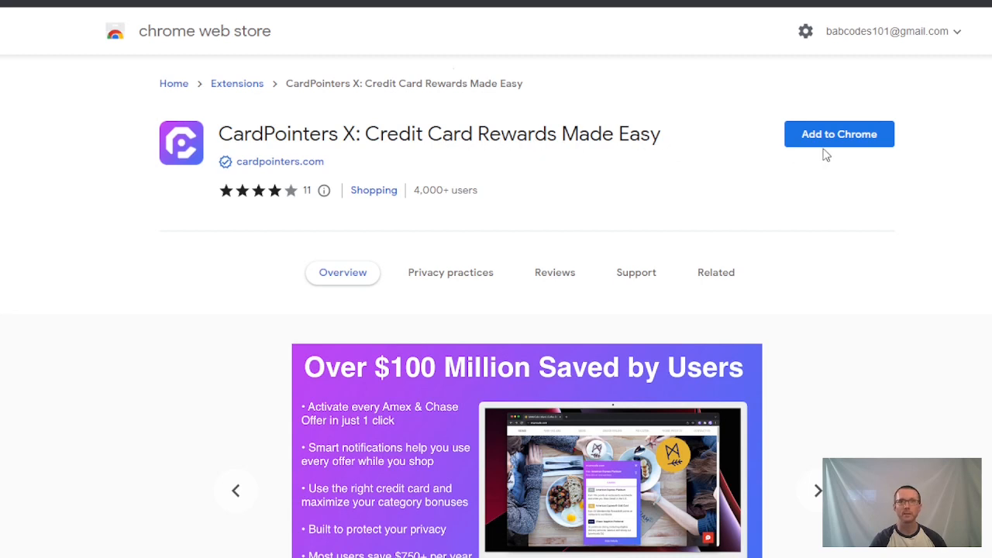
pyautogui.moveTo(762, 136)
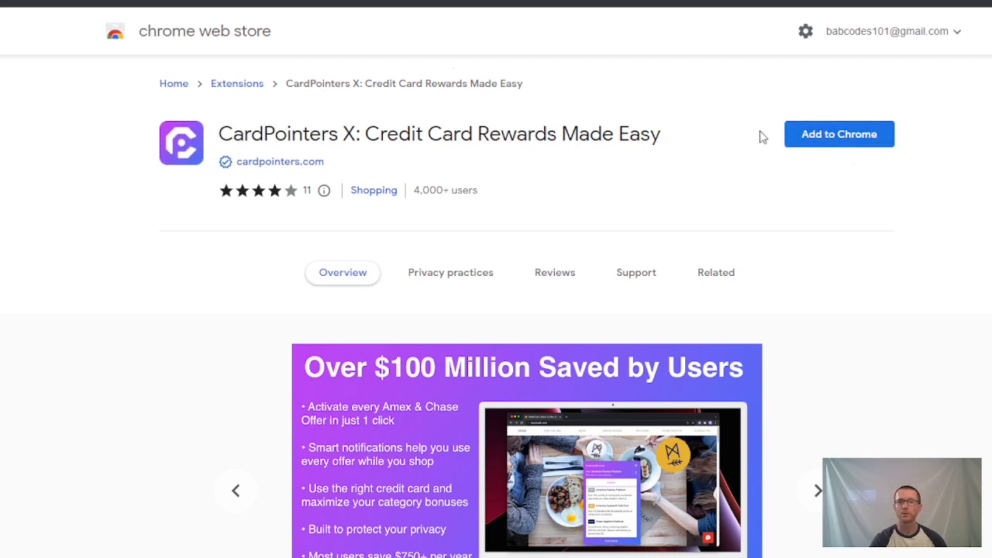
pyautogui.moveTo(840, 133)
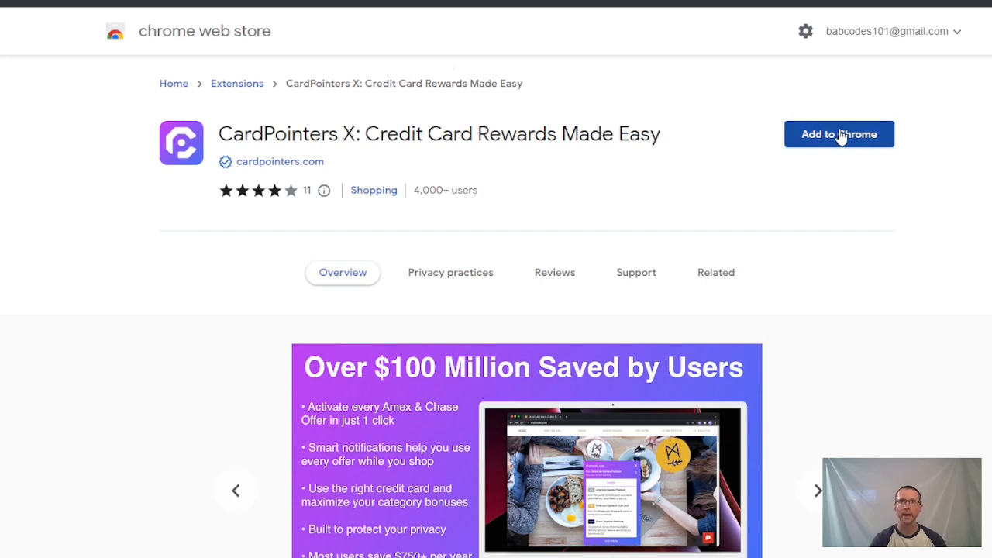
pyautogui.click(838, 133)
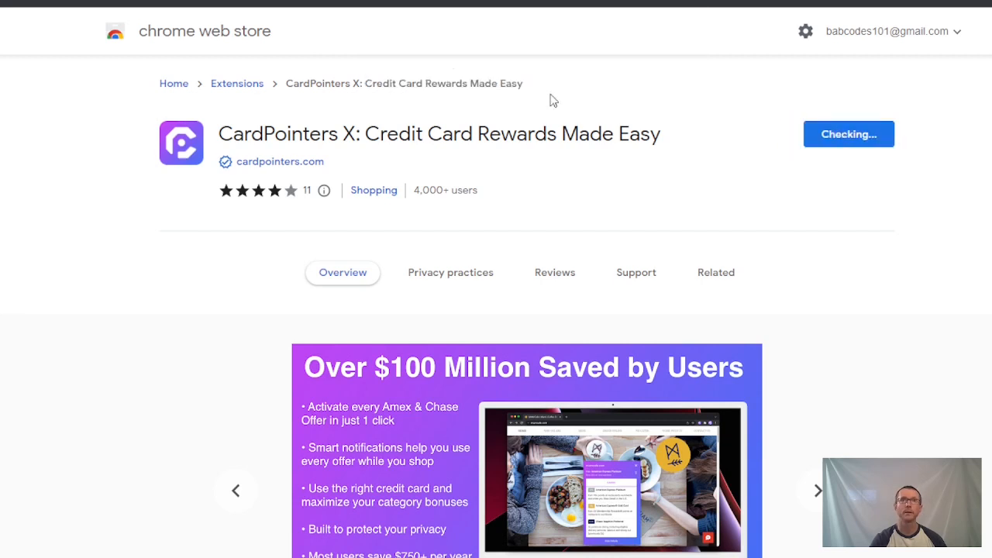
pyautogui.click(848, 133)
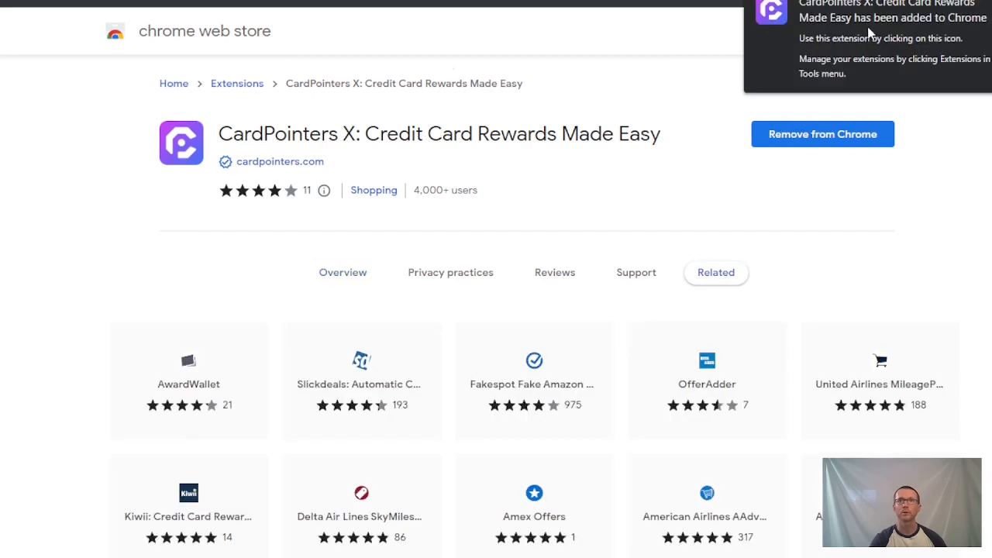
pyautogui.moveTo(830, 38)
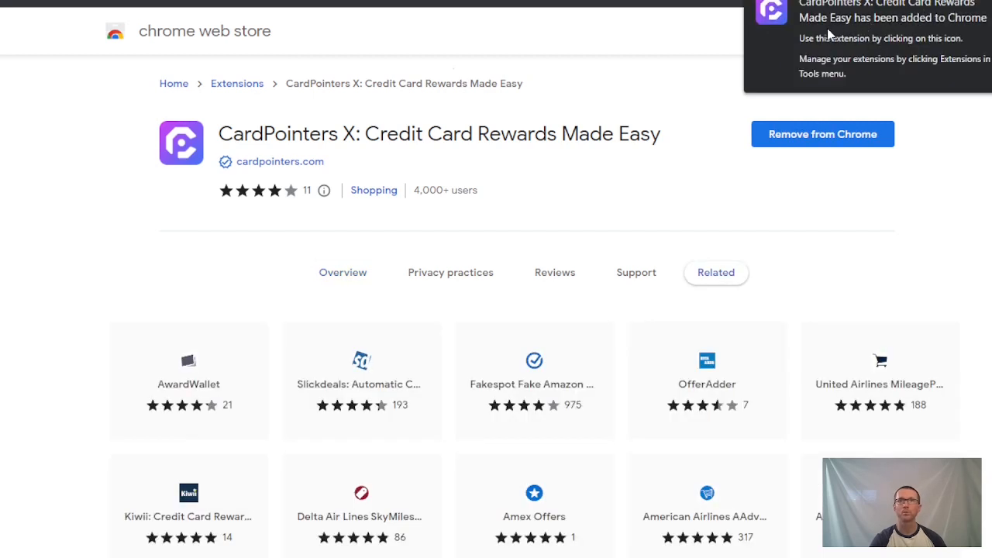
pyautogui.moveTo(891, 28)
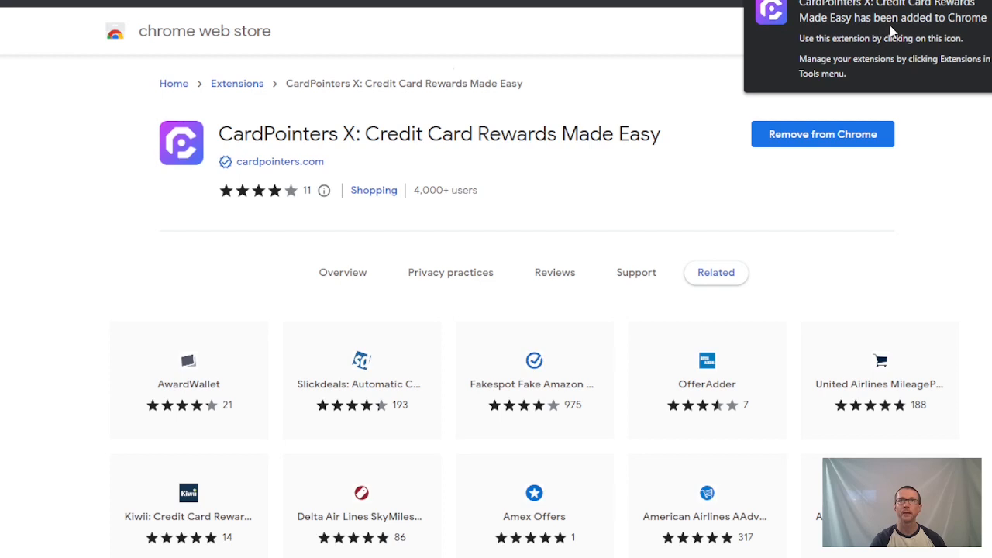
pyautogui.moveTo(960, 29)
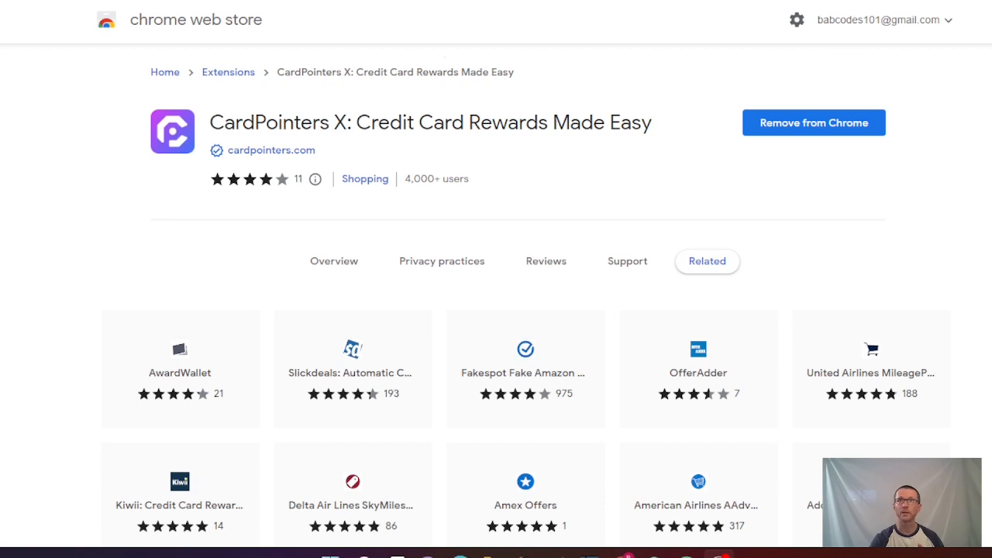
# Show Chrome's installed extensions list with CardPointers X included
pyautogui.click(793, 21)
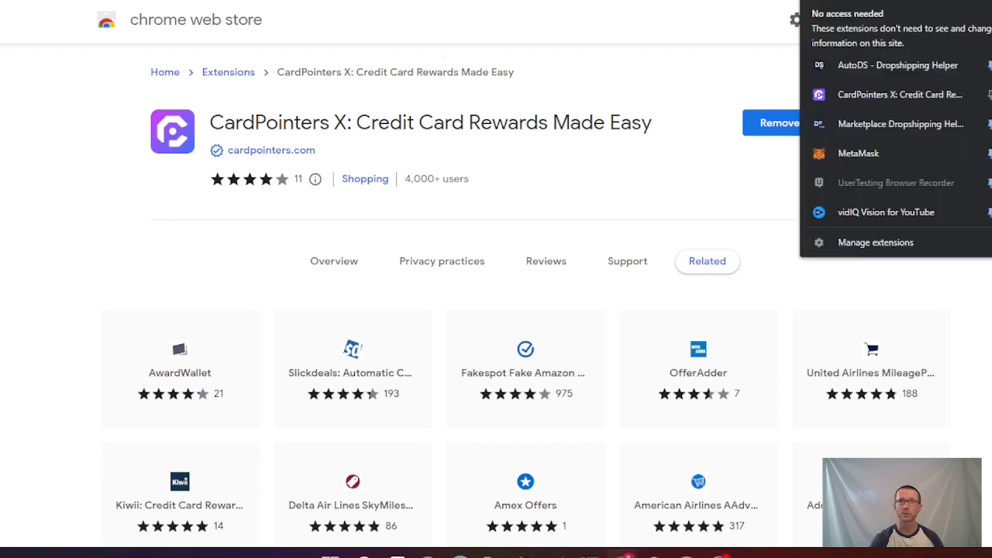
pyautogui.moveTo(868, 94)
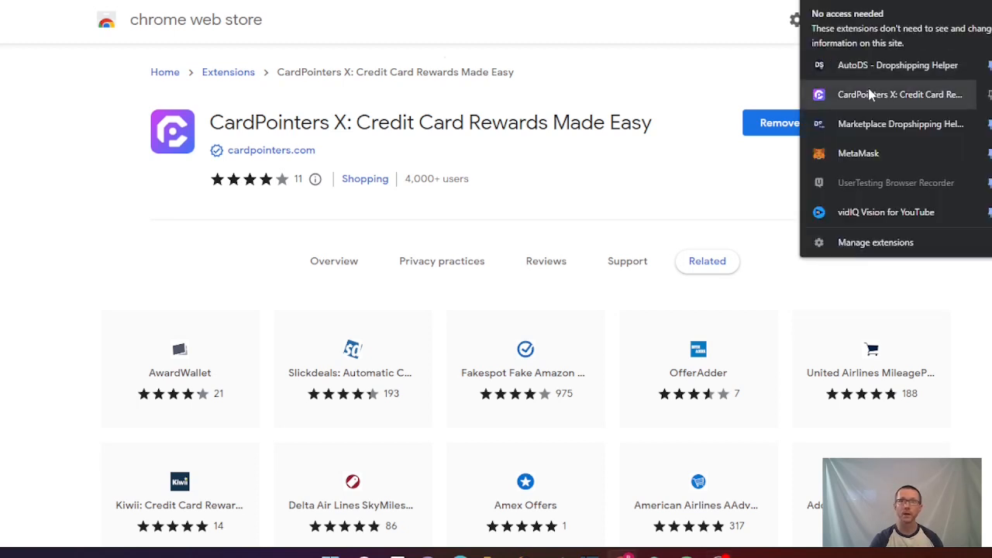
pyautogui.moveTo(902, 94)
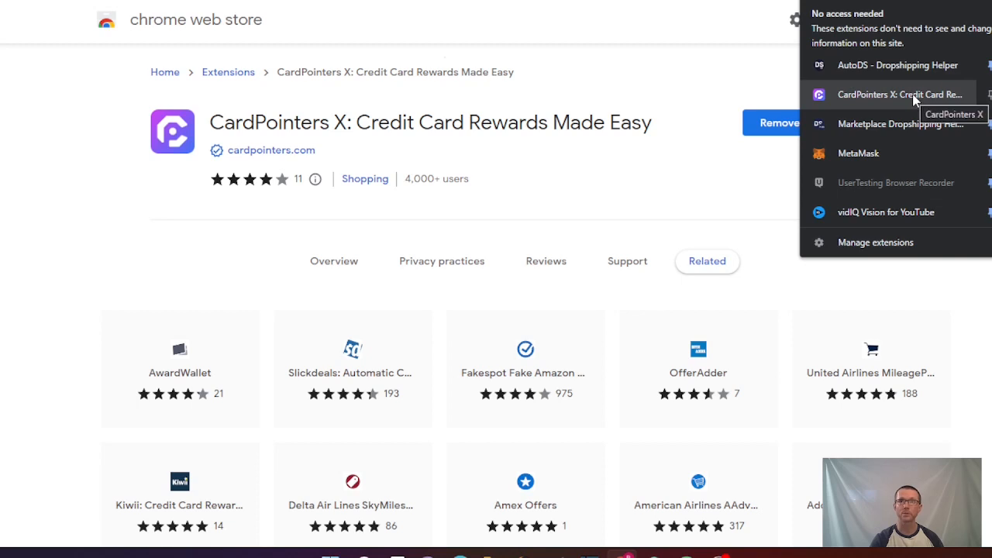
pyautogui.moveTo(944, 96)
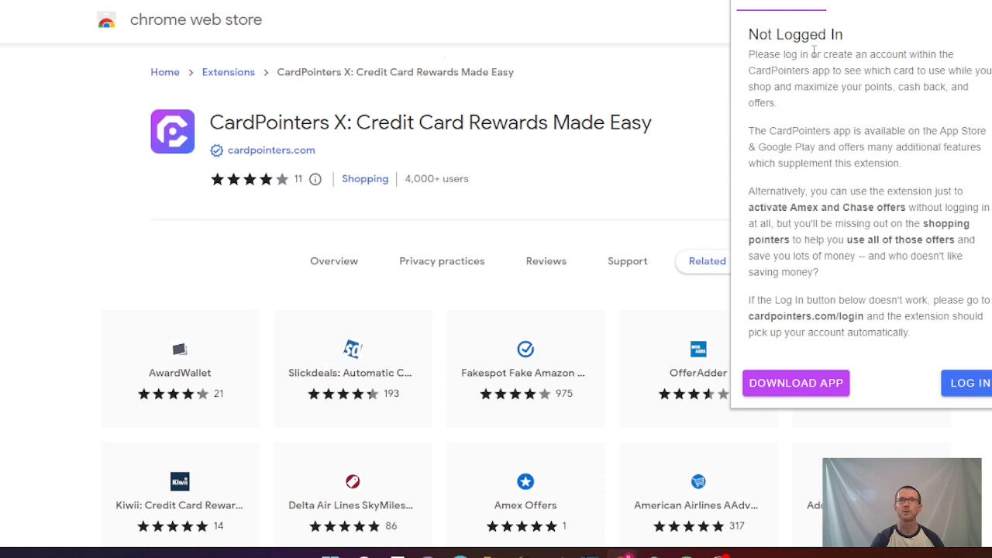
pyautogui.moveTo(855, 68)
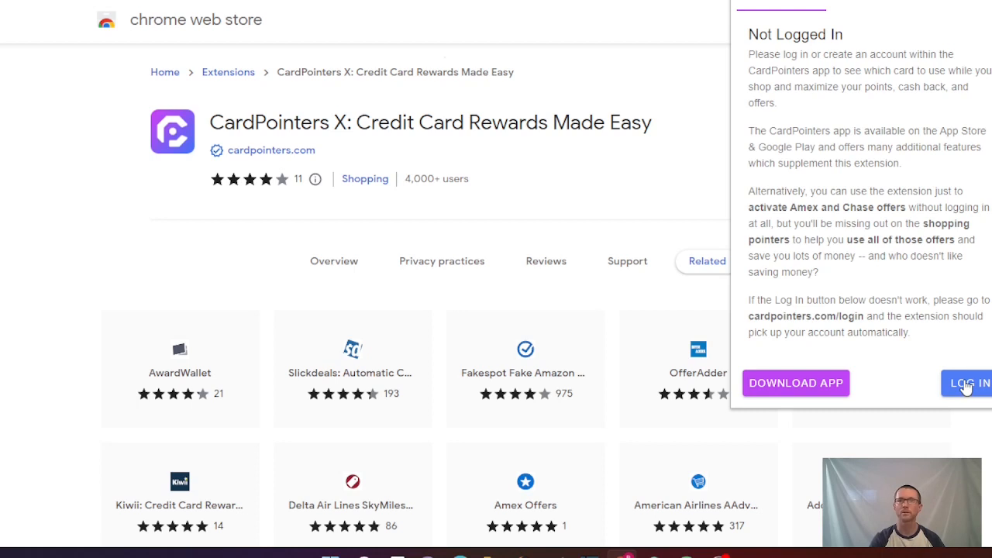
# Sign the CardPointers X extension in to the new account
pyautogui.click(967, 383)
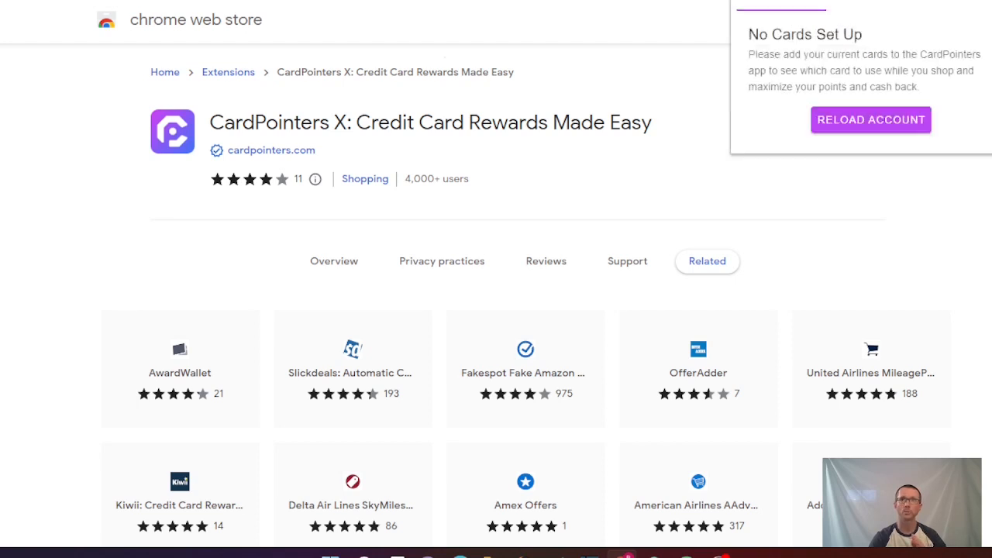
pyautogui.moveTo(964, 158)
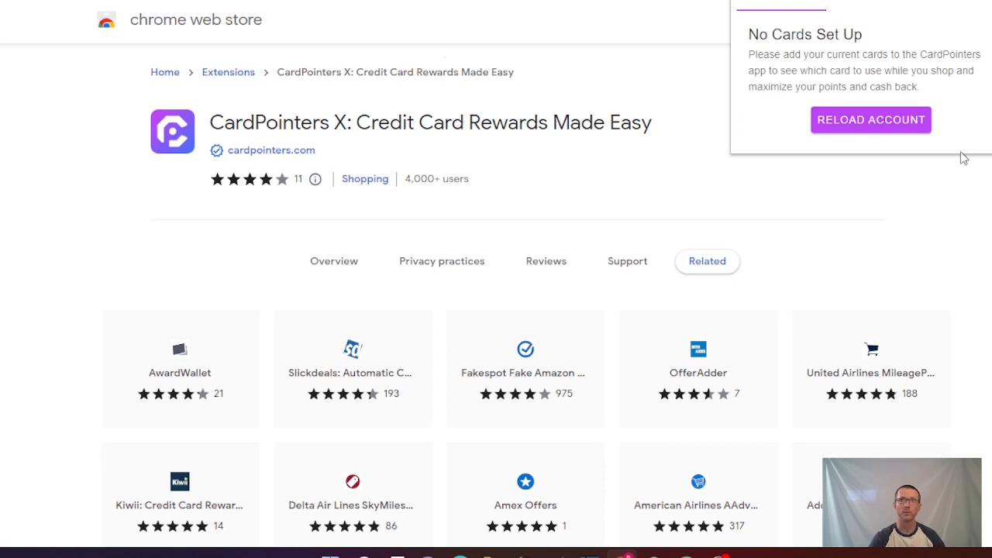
pyautogui.moveTo(767, 301)
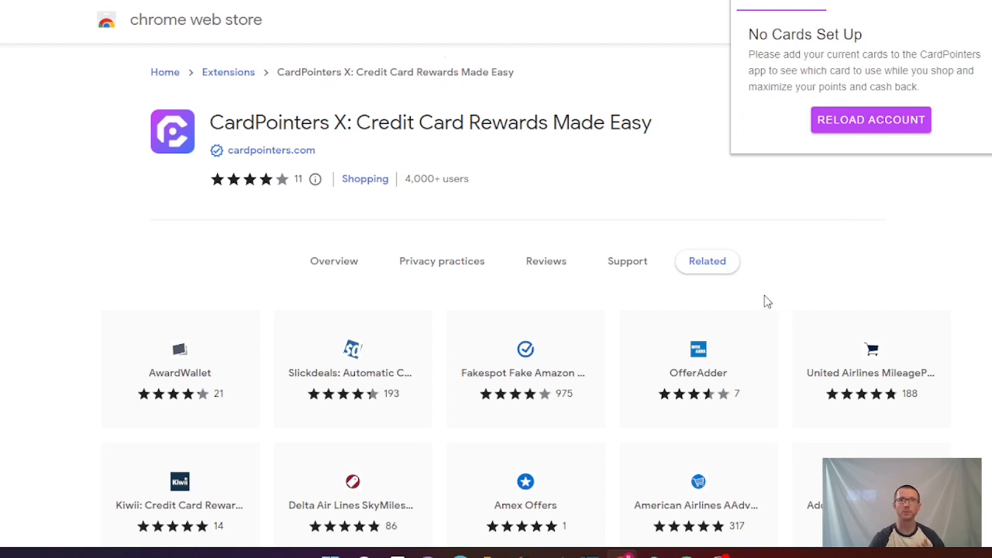
pyautogui.moveTo(967, 319)
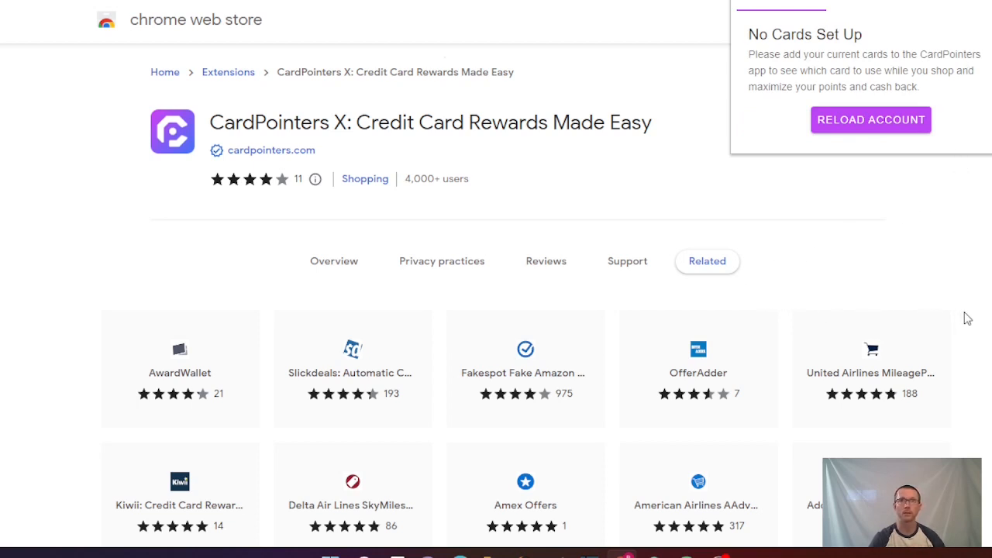
pyautogui.moveTo(855, 289)
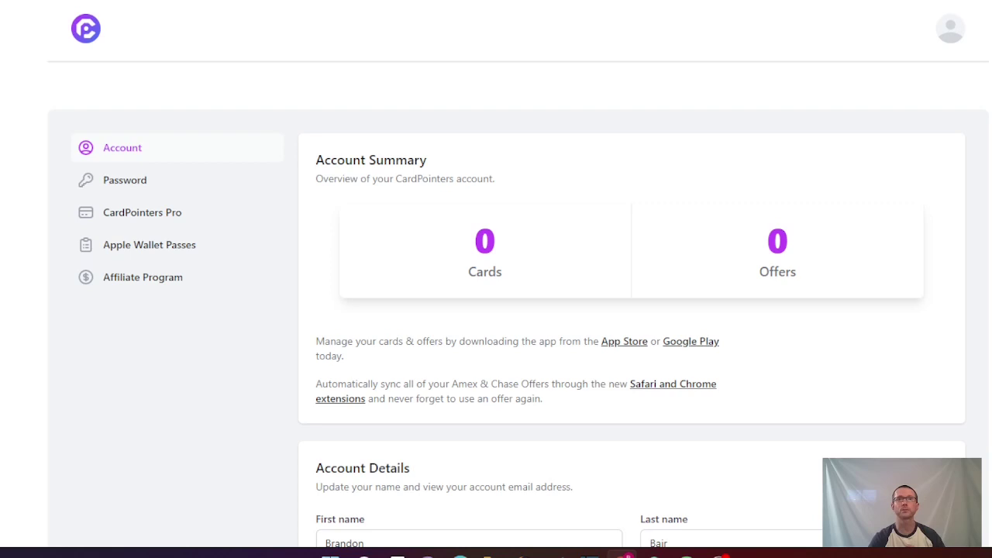
pyautogui.moveTo(462, 72)
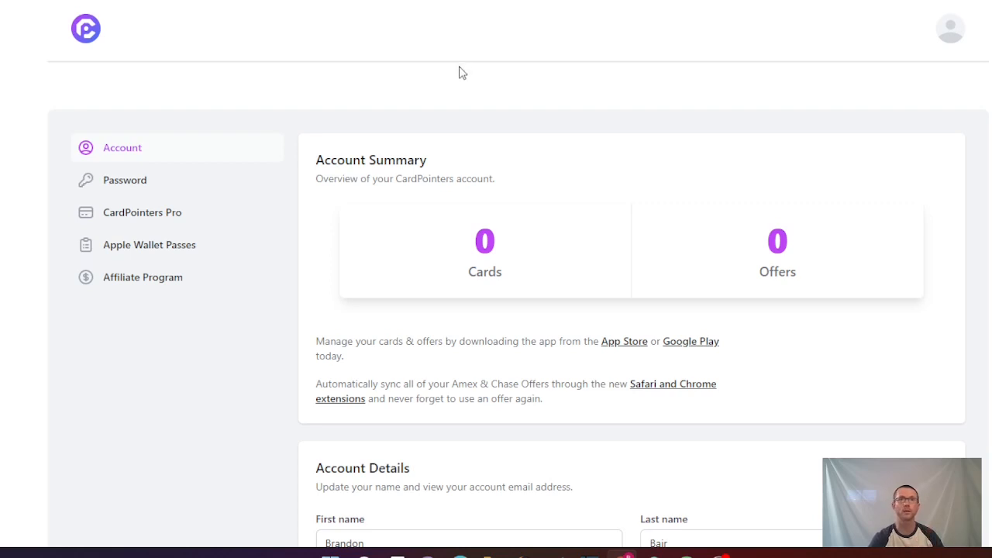
pyautogui.moveTo(391, 98)
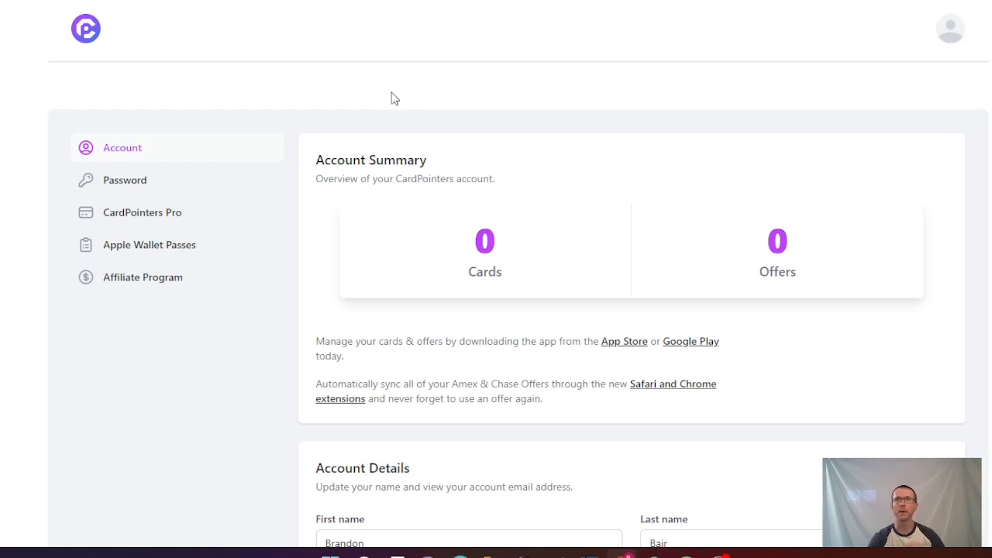
pyautogui.moveTo(875, 93)
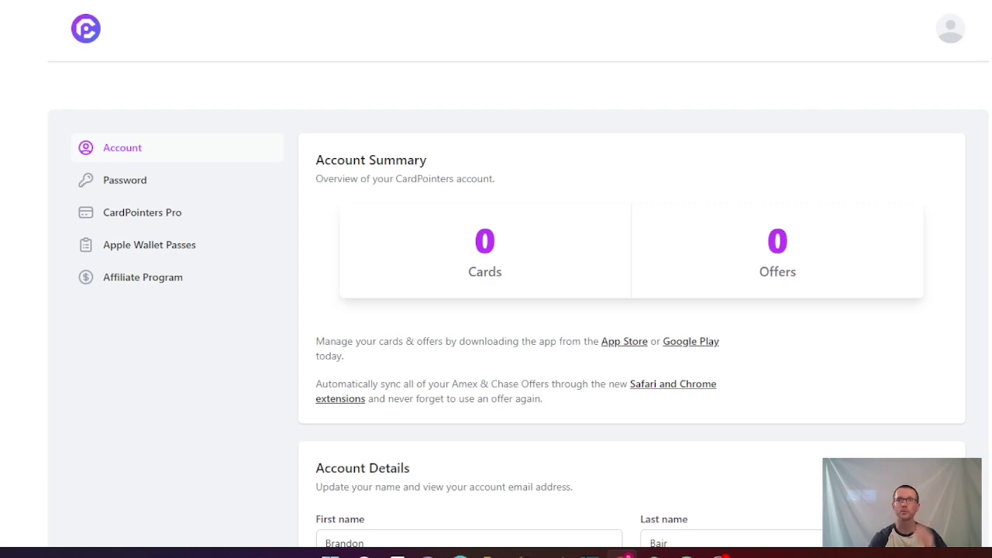
# Check the CardPointers X panel's No Cards Set Up status over the web dashboard
pyautogui.click(950, 28)
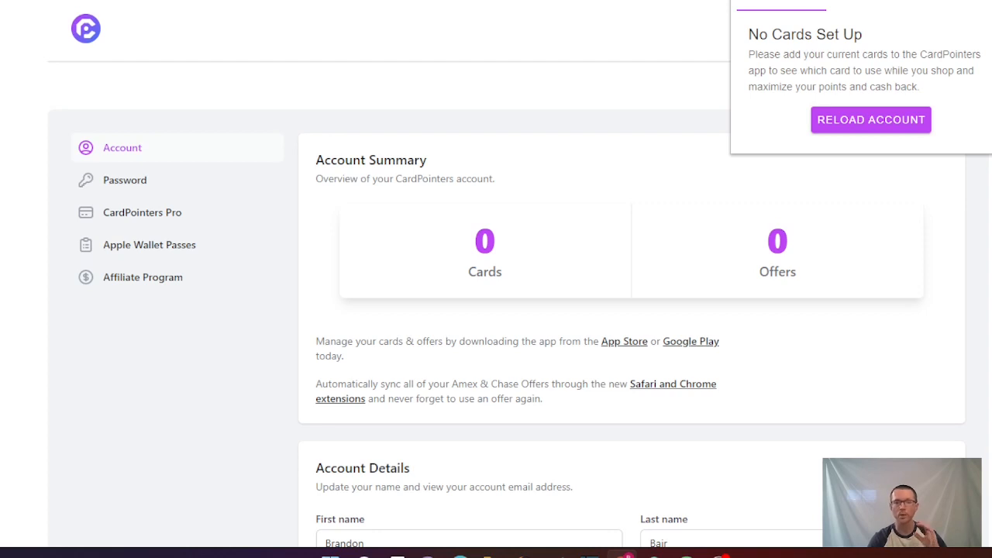
pyautogui.moveTo(642, 50)
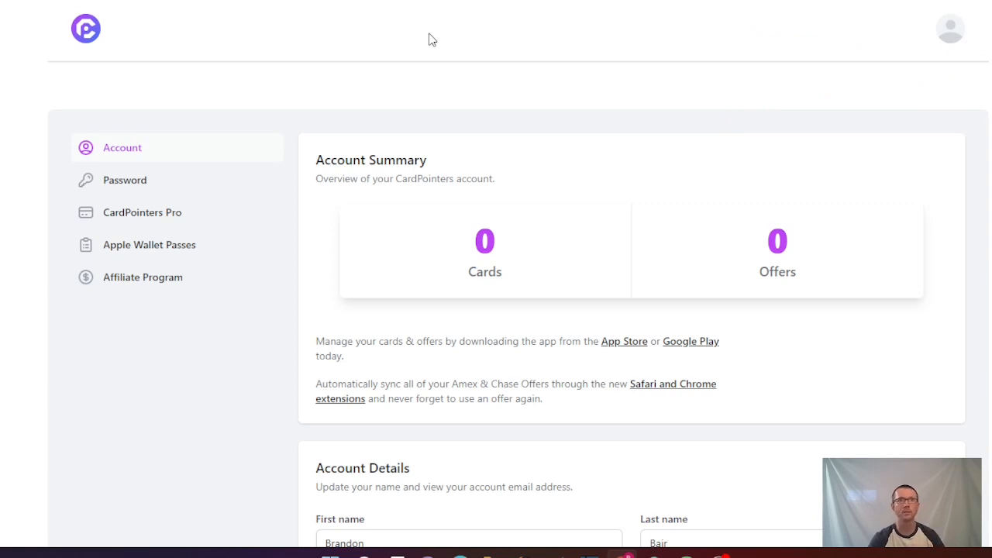
pyautogui.moveTo(176, 155)
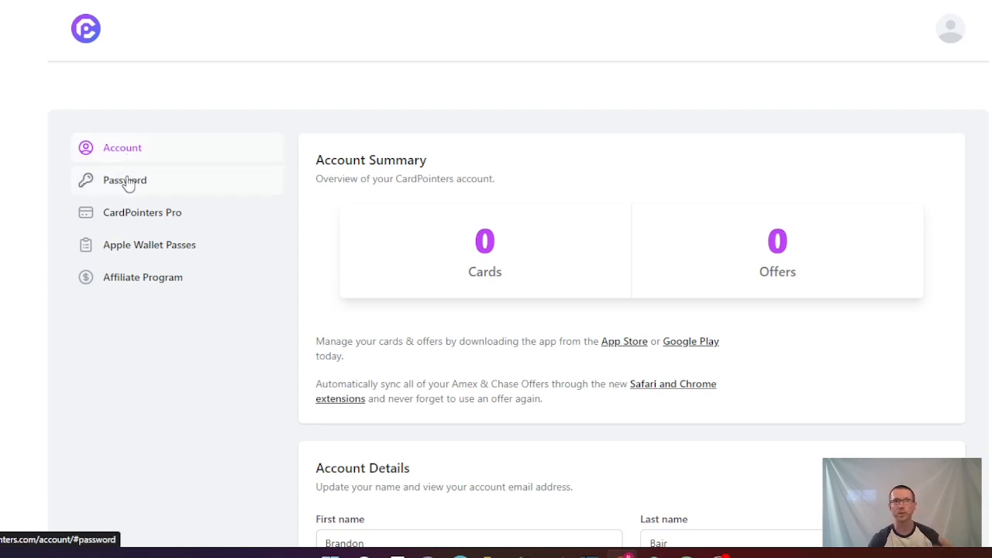
pyautogui.moveTo(142, 212)
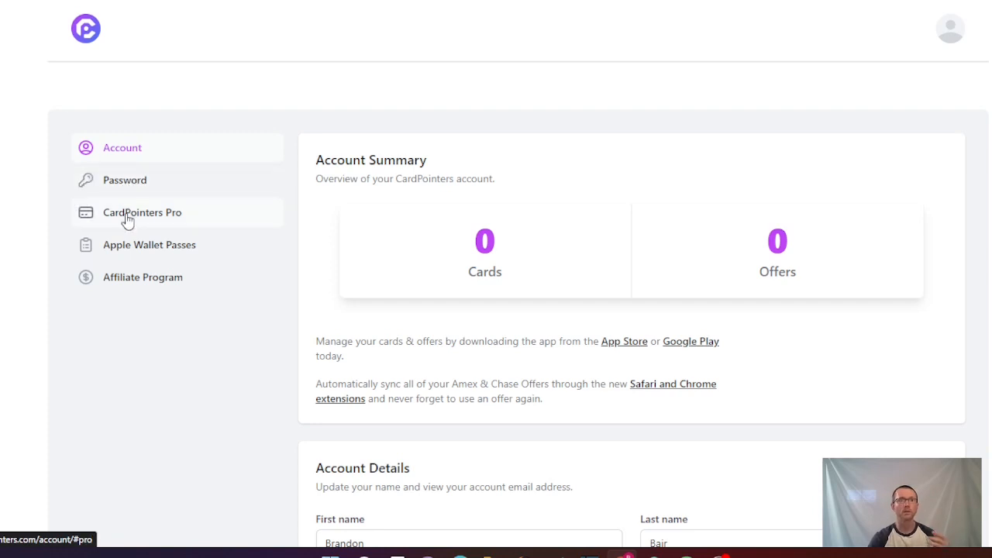
pyautogui.moveTo(127, 231)
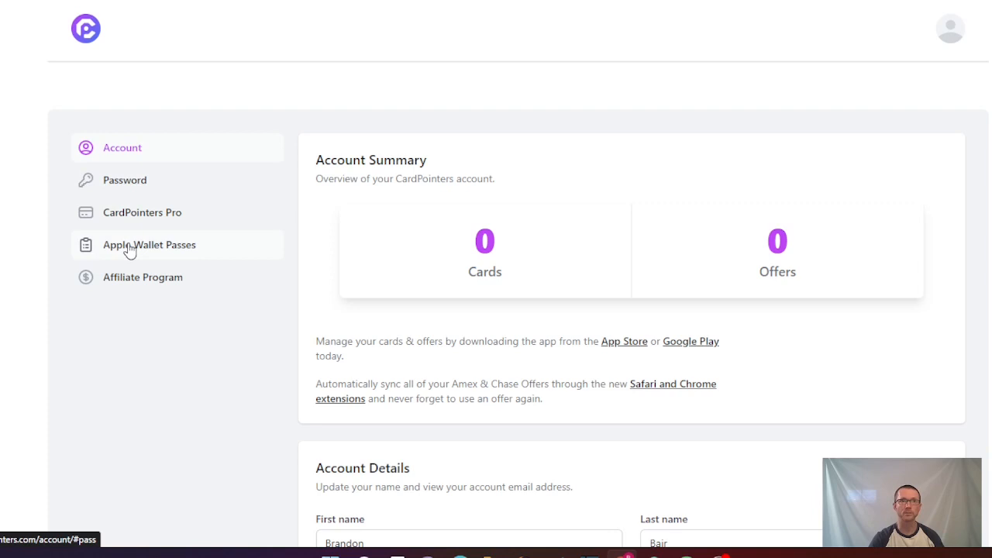
pyautogui.moveTo(132, 282)
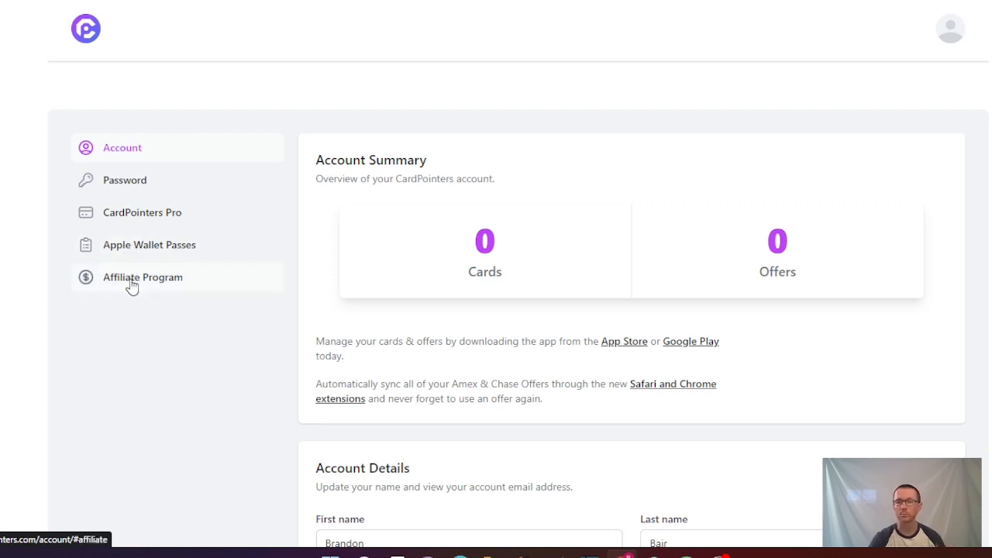
pyautogui.moveTo(137, 269)
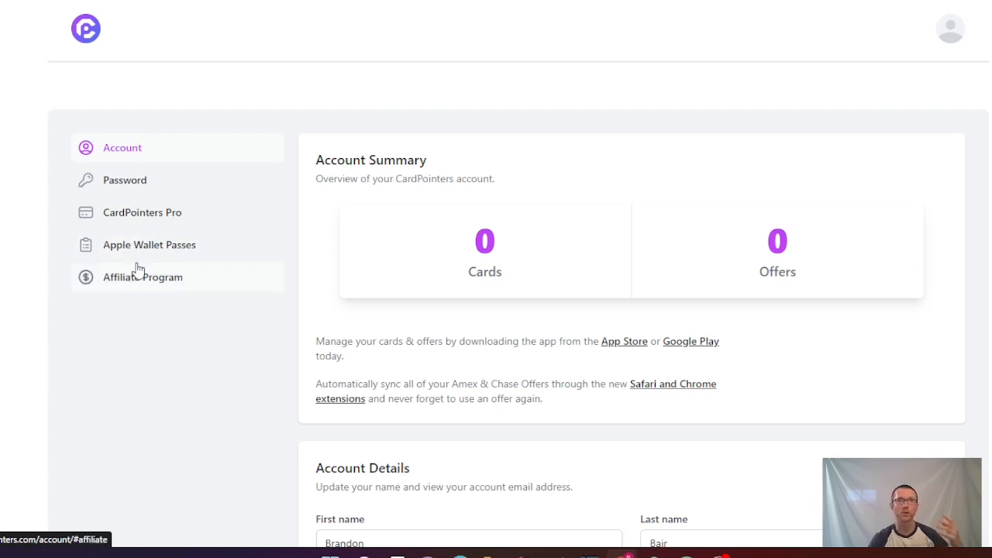
pyautogui.moveTo(149, 245)
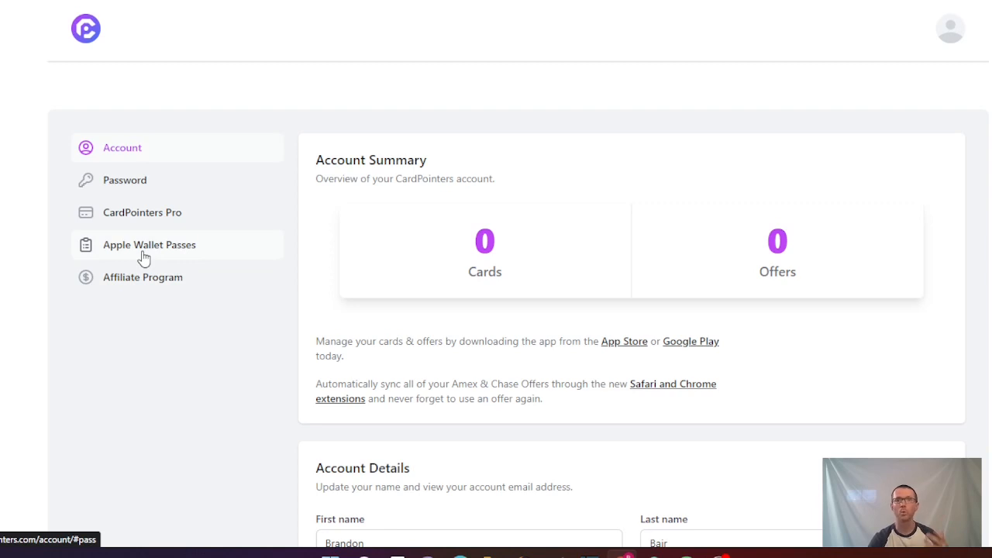
pyautogui.moveTo(282, 313)
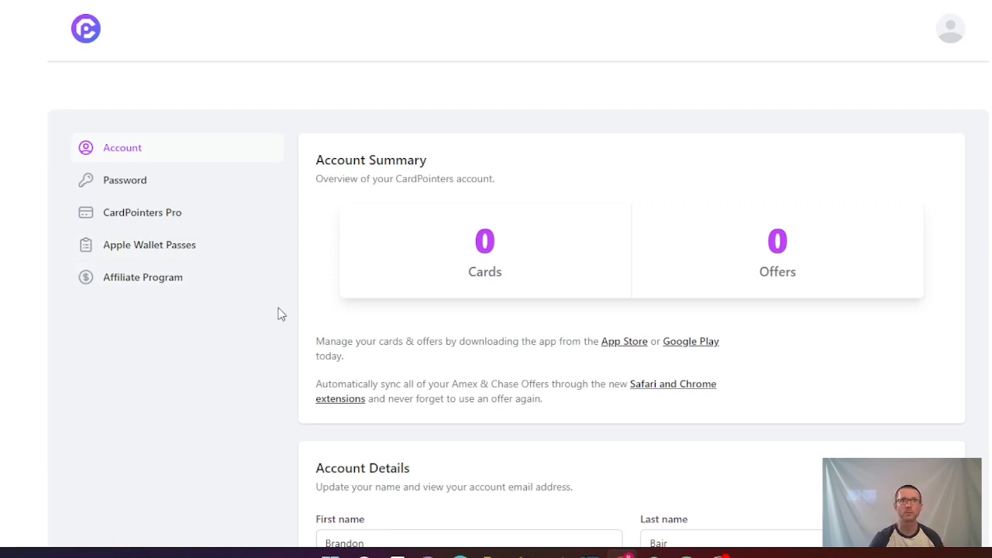
pyautogui.moveTo(292, 309)
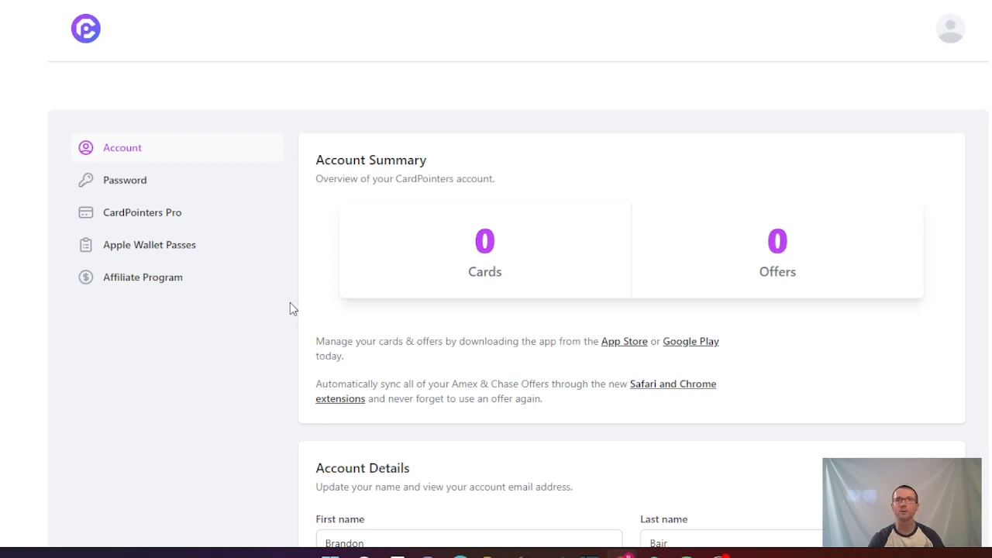
pyautogui.moveTo(630, 273)
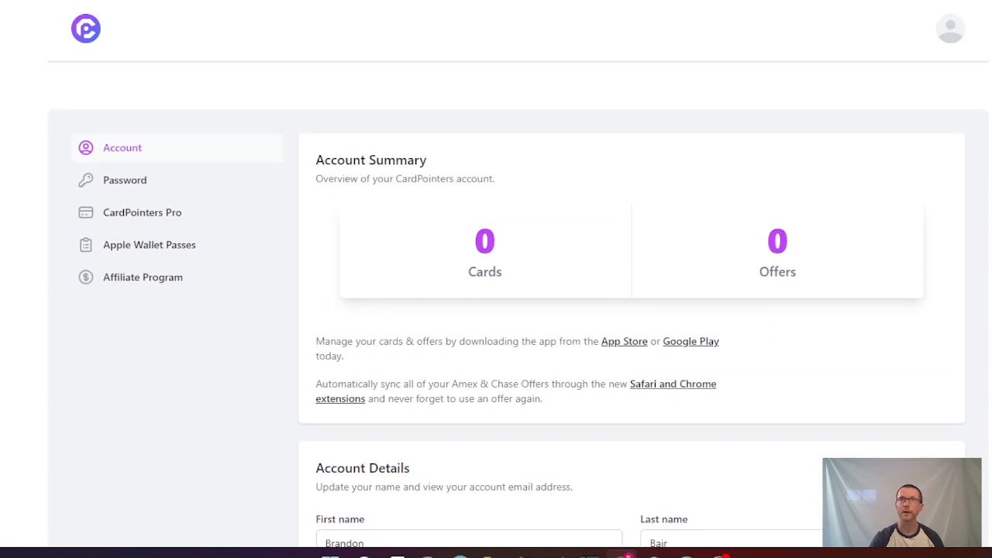
pyautogui.click(950, 28)
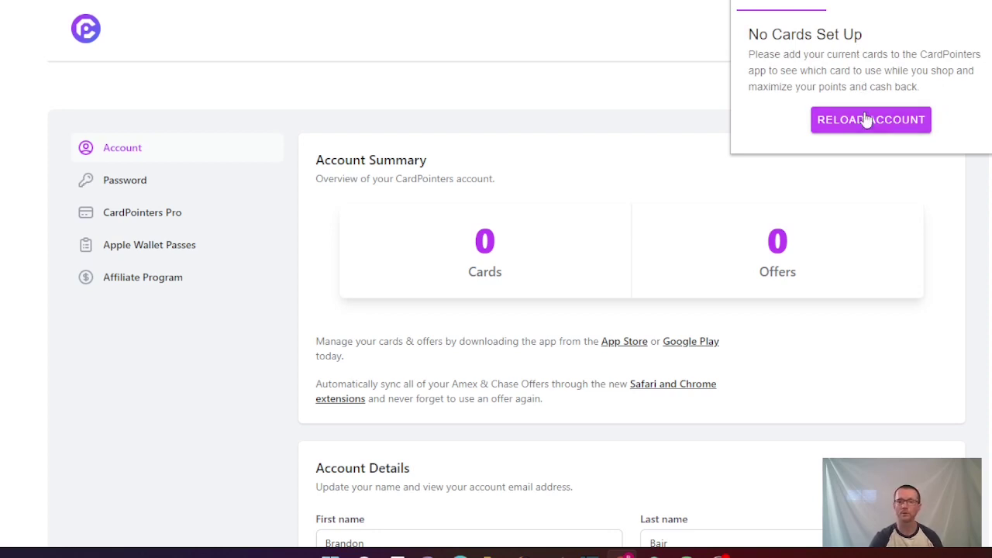
pyautogui.moveTo(896, 119)
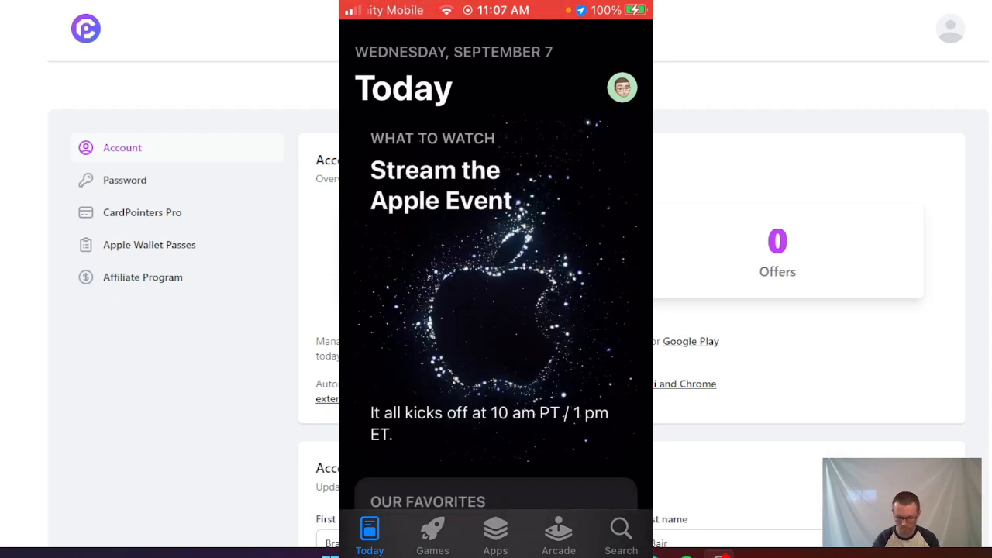
# Find 'cardpointers' in the App Store, install CardPointers for Credit Cards, and launch it
pyautogui.click(620, 533)
pyautogui.write('cardpoi')
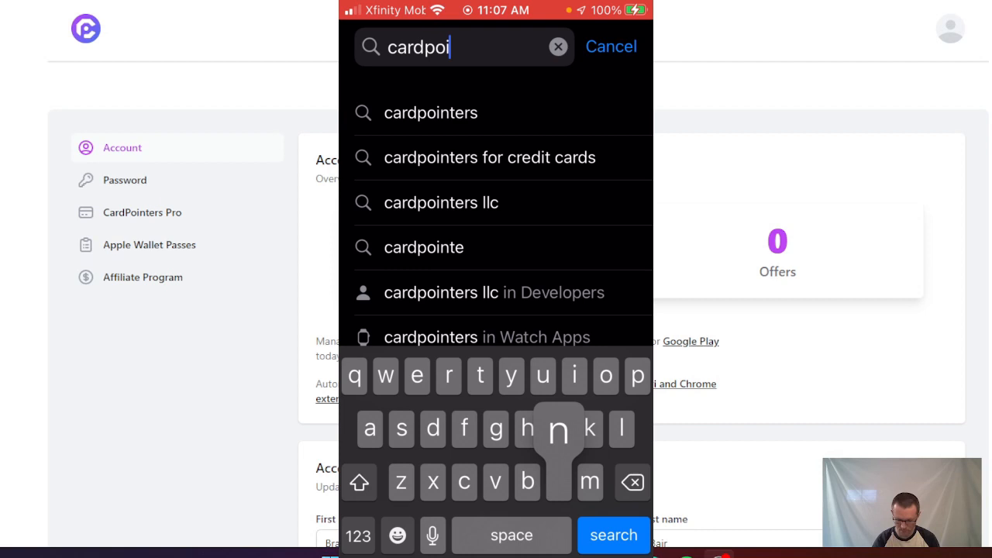
pyautogui.click(431, 112)
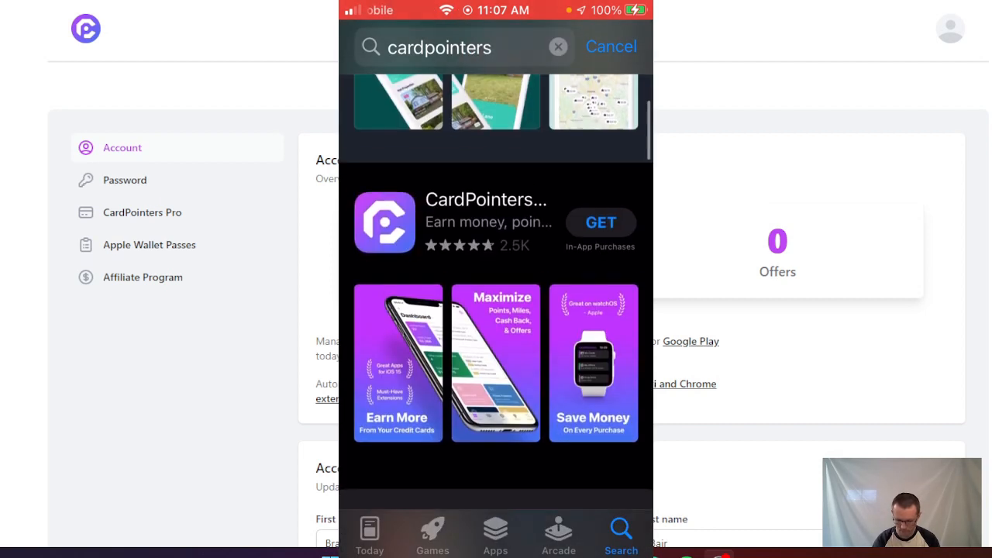
pyautogui.scroll(3)
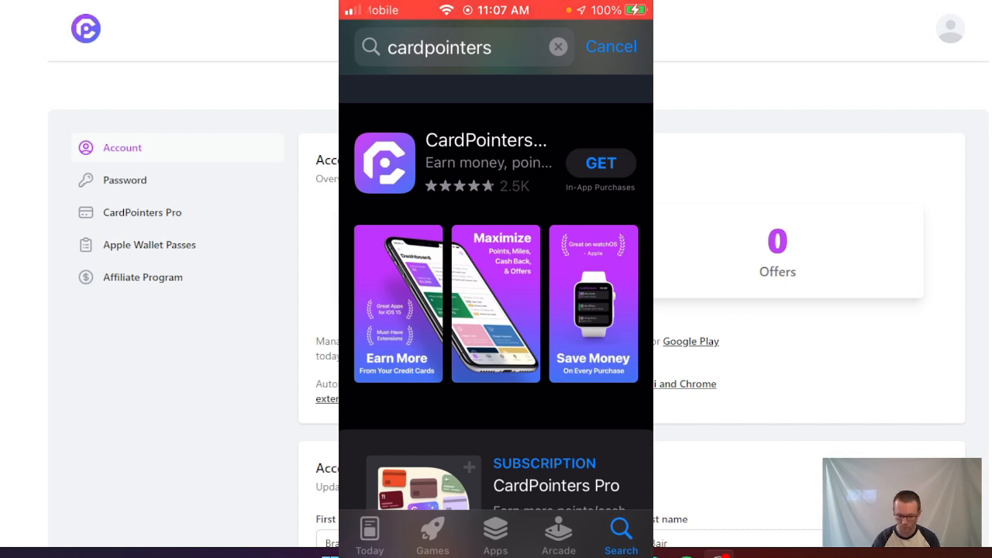
pyautogui.click(485, 162)
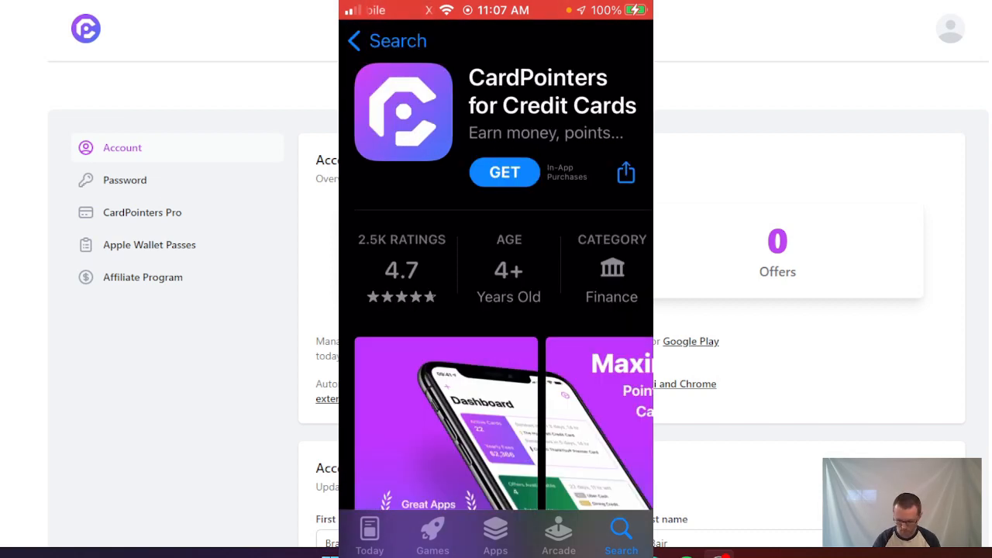
pyautogui.click(503, 172)
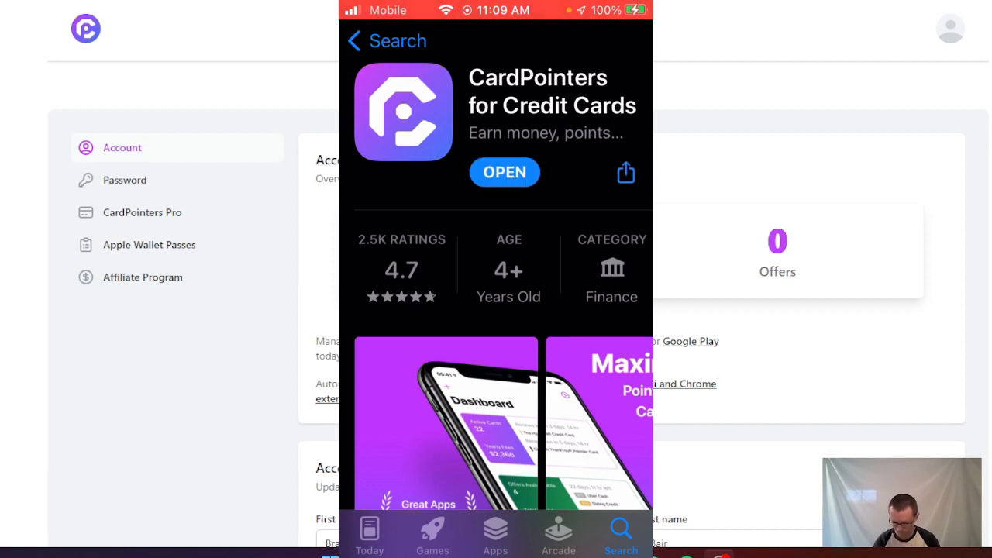
pyautogui.click(505, 172)
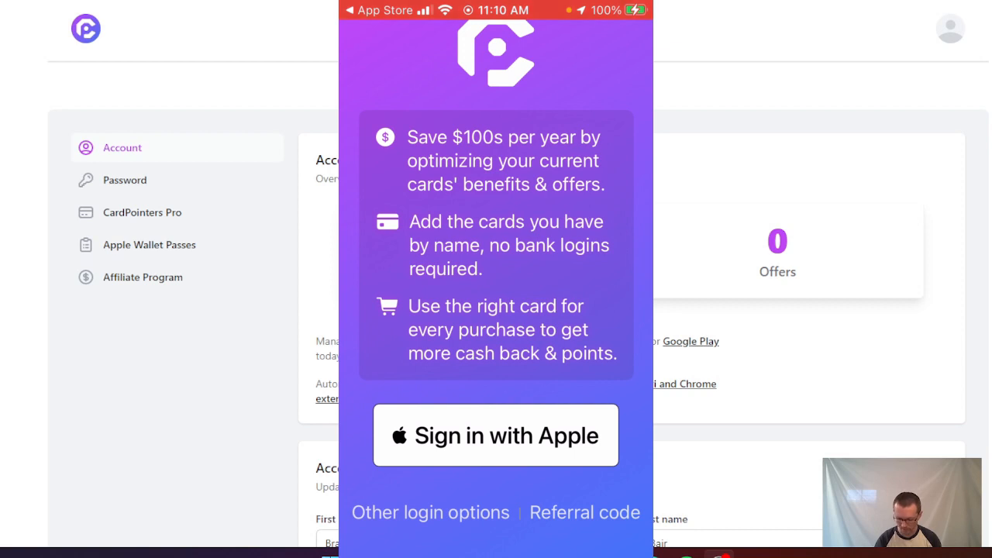
# Log in with the account email and password via Other login options and dismiss the Save Password prompt
pyautogui.click(429, 512)
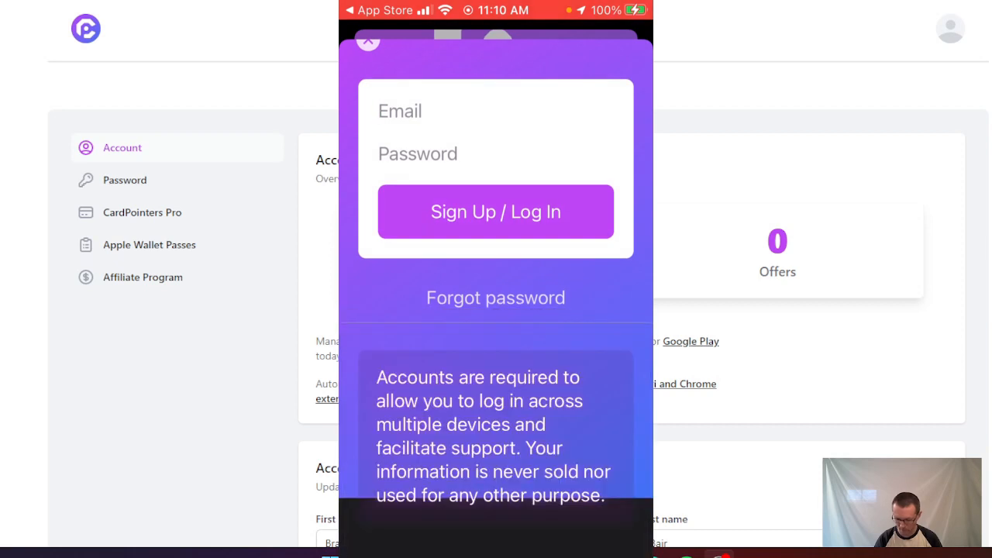
pyautogui.click(496, 112)
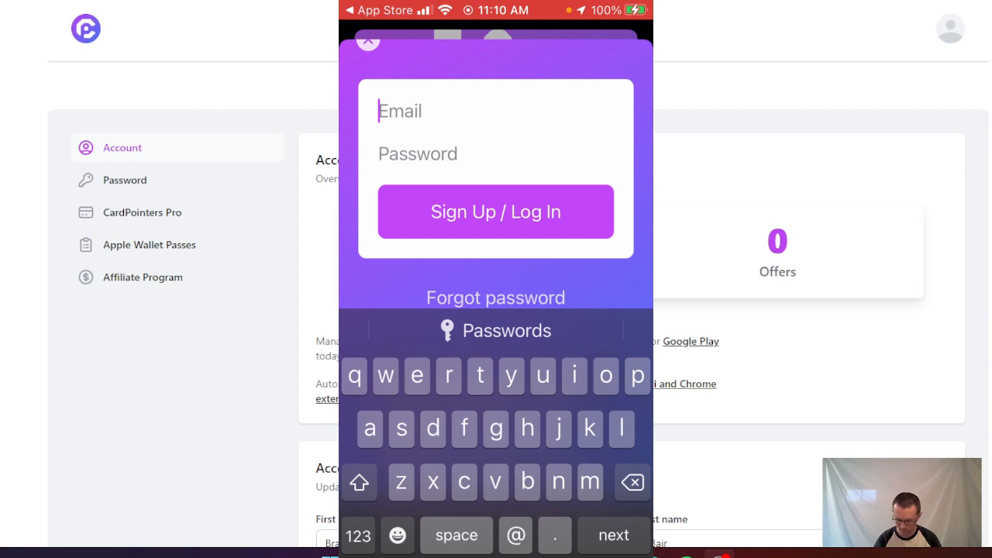
pyautogui.click(495, 211)
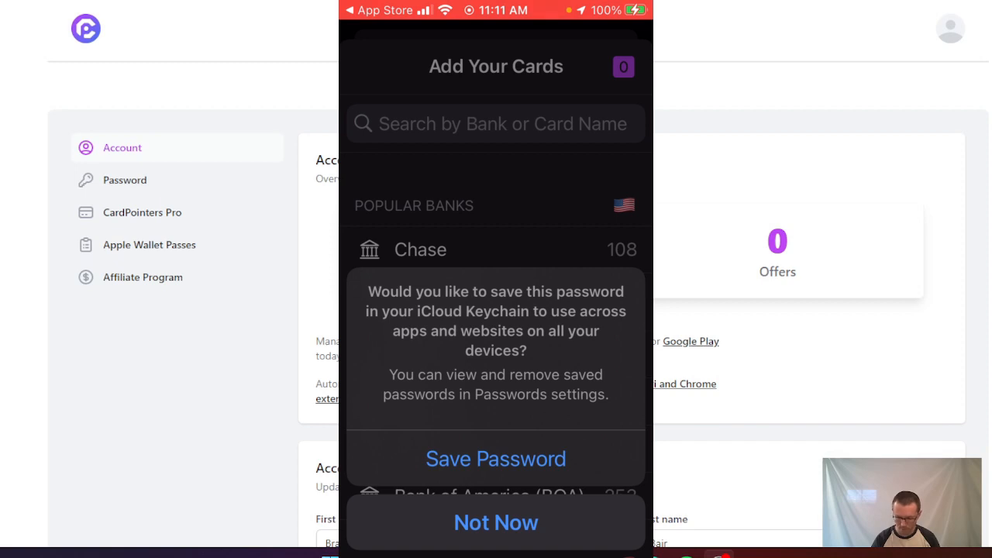
pyautogui.click(496, 520)
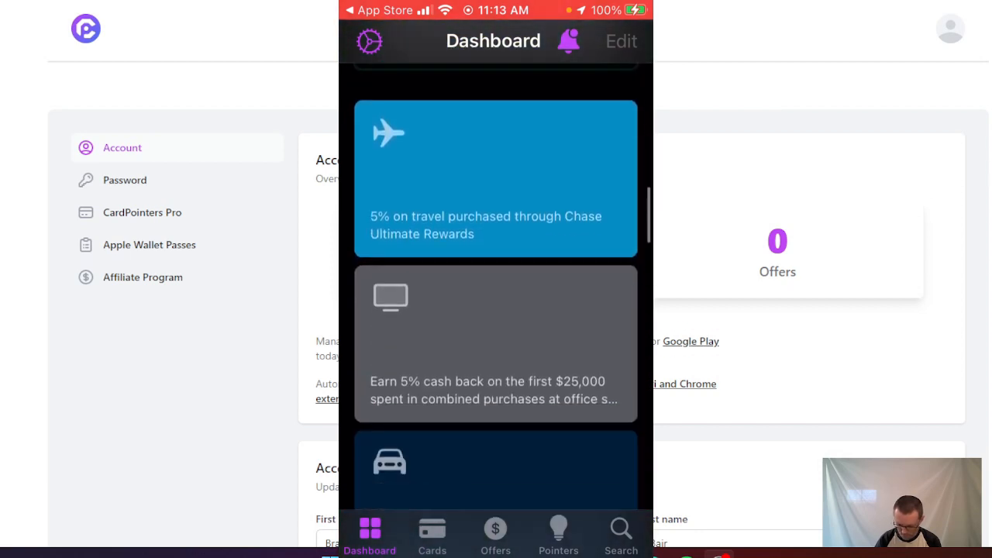
# Browse the Offers and Pointers tabs to see the best cards per spending category
pyautogui.click(496, 533)
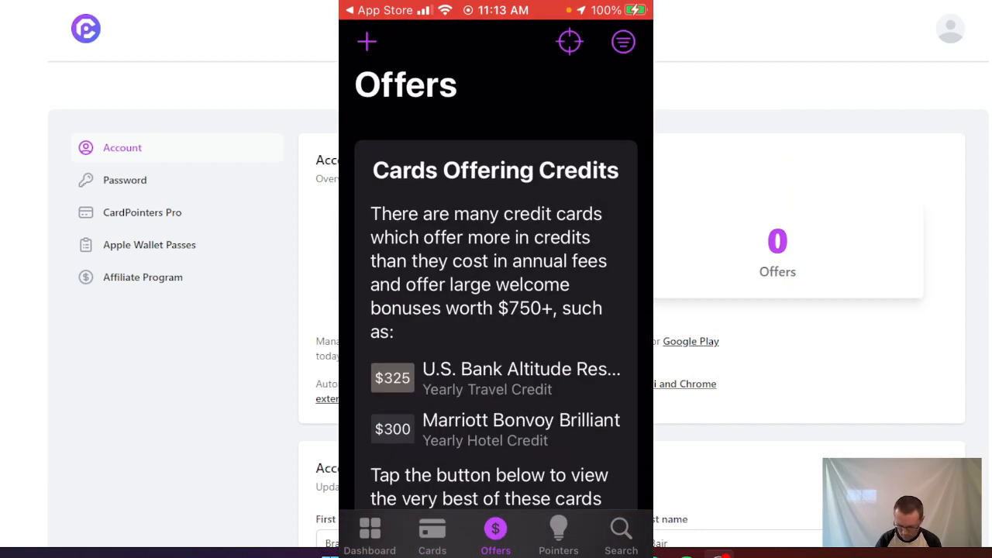
pyautogui.click(558, 533)
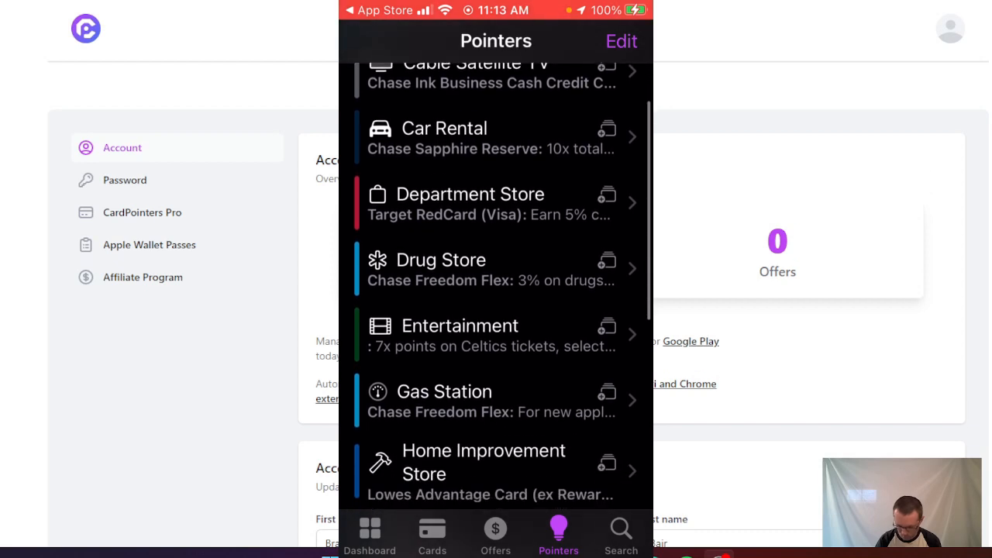
pyautogui.click(620, 535)
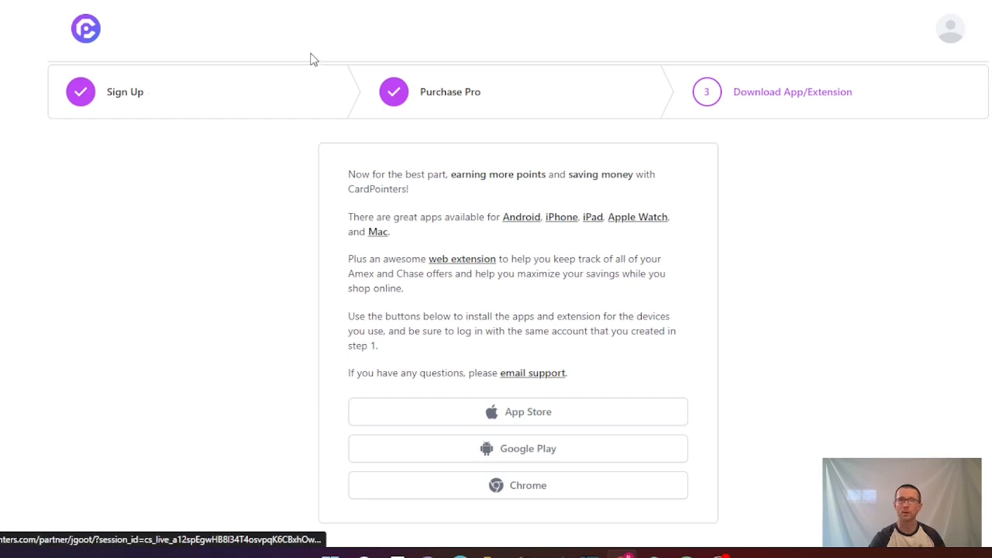
pyautogui.moveTo(590, 81)
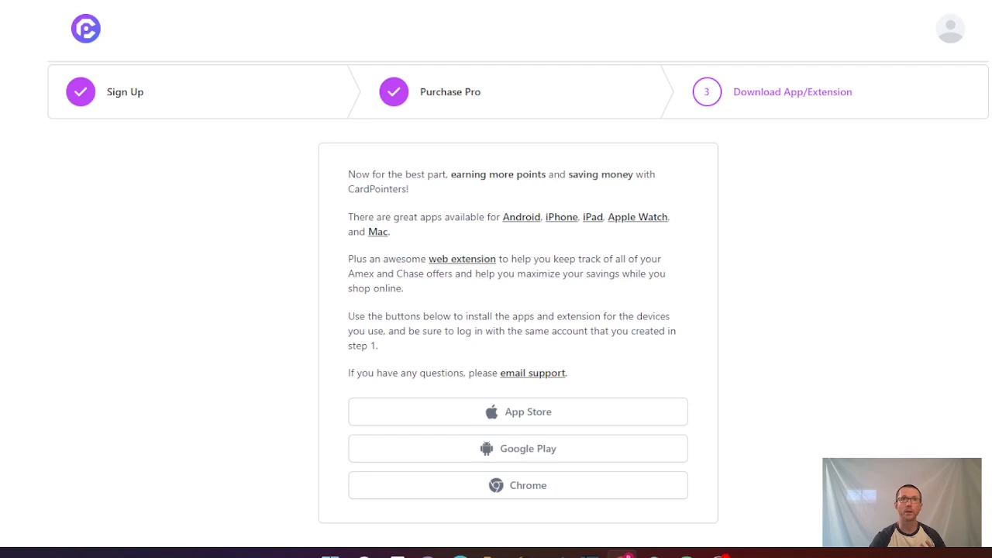
# Review the Download App/Extension onboarding step with its App Store, Google Play and Chrome buttons
pyautogui.click(518, 485)
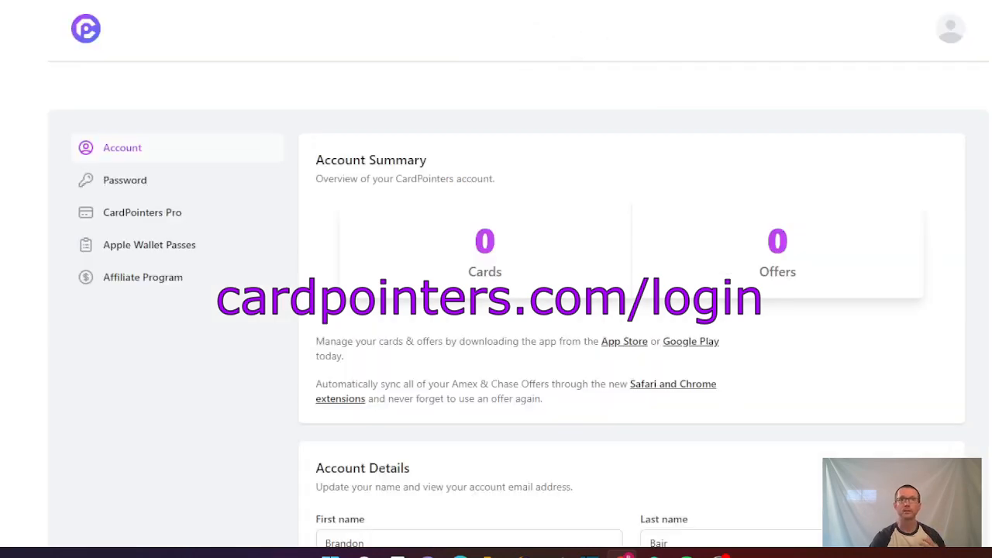
pyautogui.moveTo(232, 192)
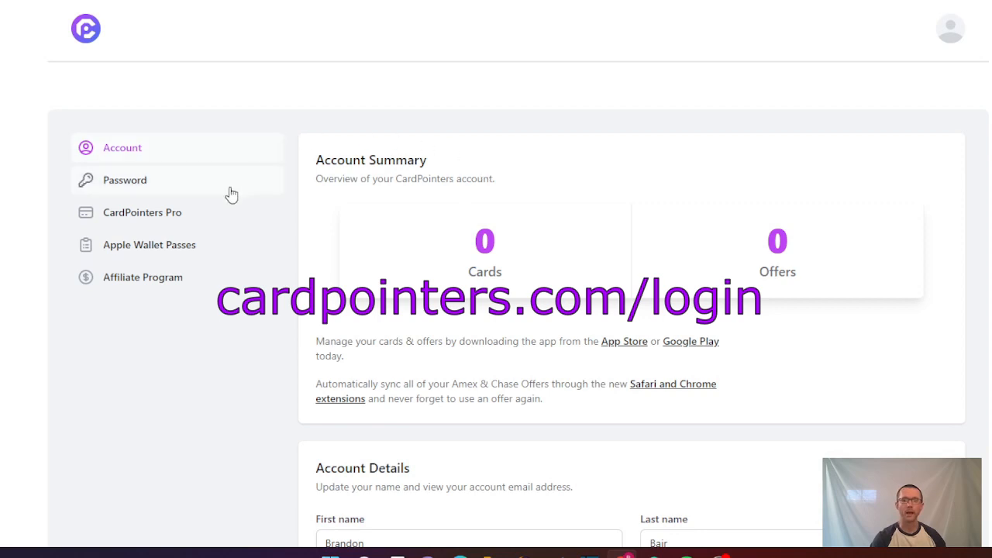
pyautogui.moveTo(950, 28)
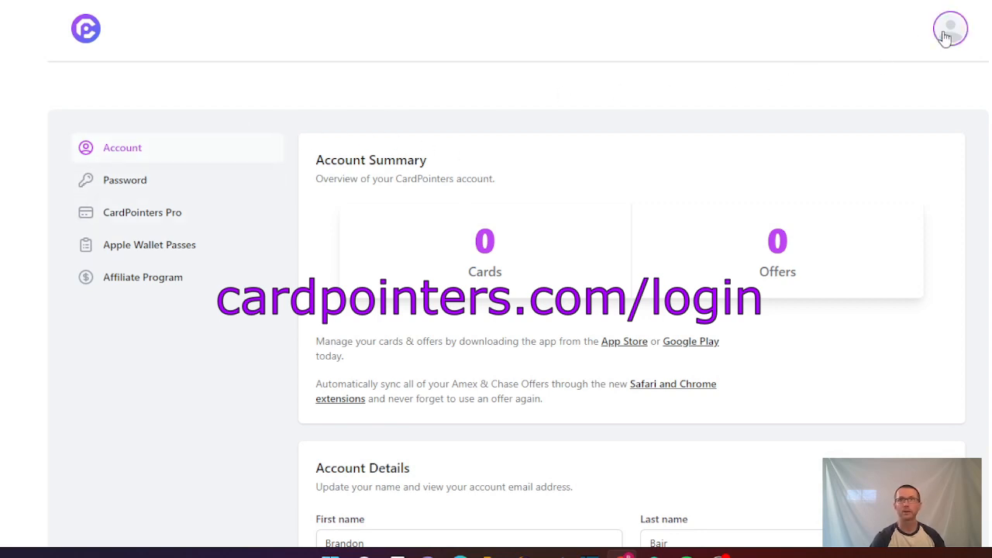
pyautogui.click(951, 28)
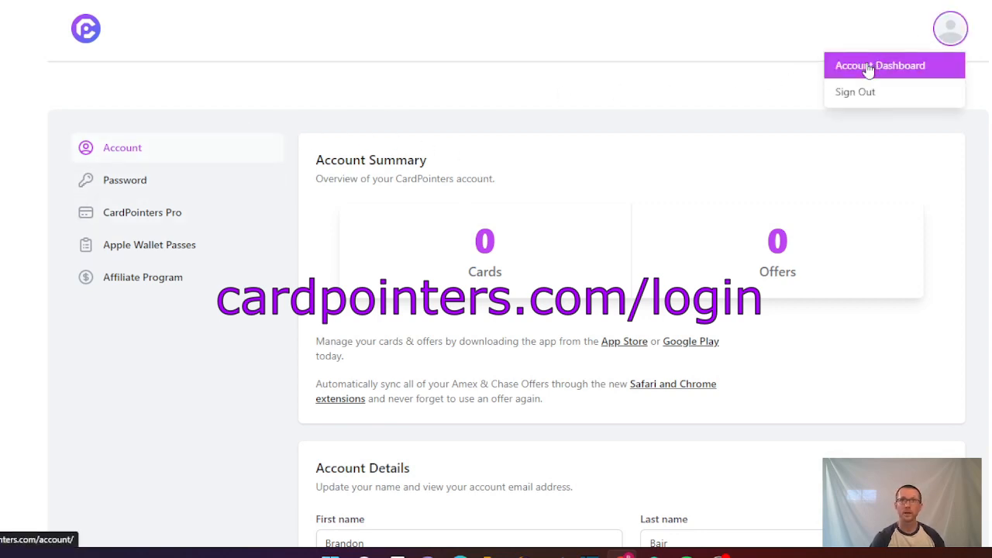
pyautogui.moveTo(856, 91)
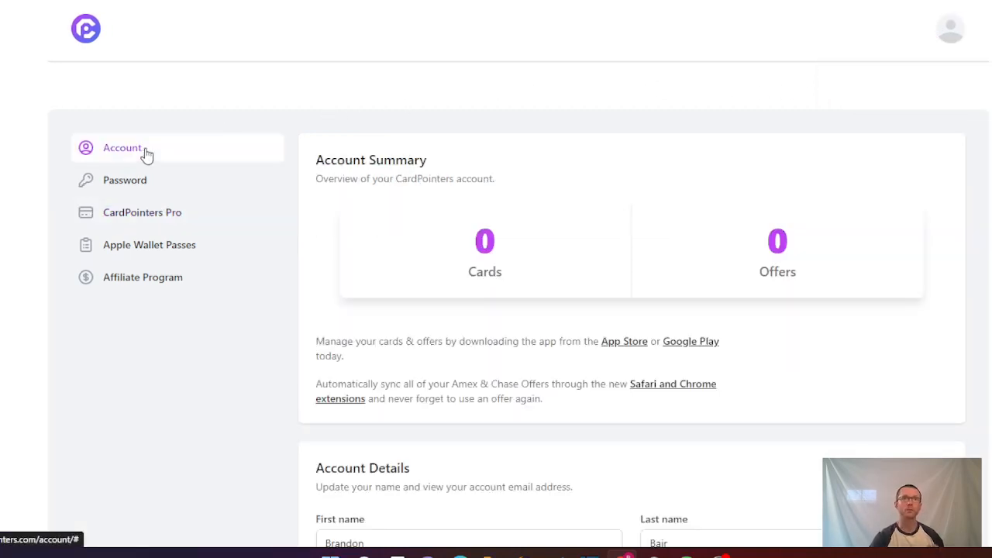
pyautogui.moveTo(124, 180)
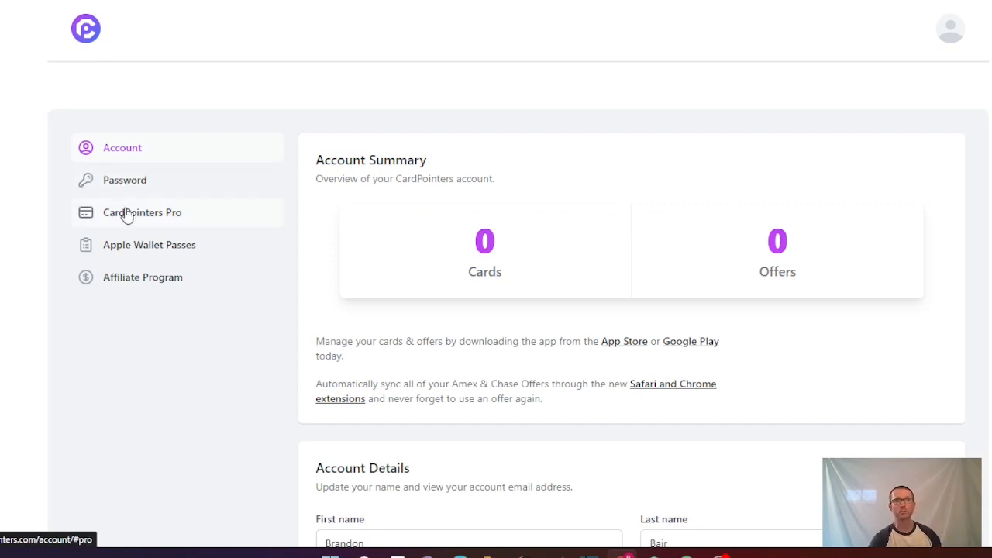
pyautogui.moveTo(149, 245)
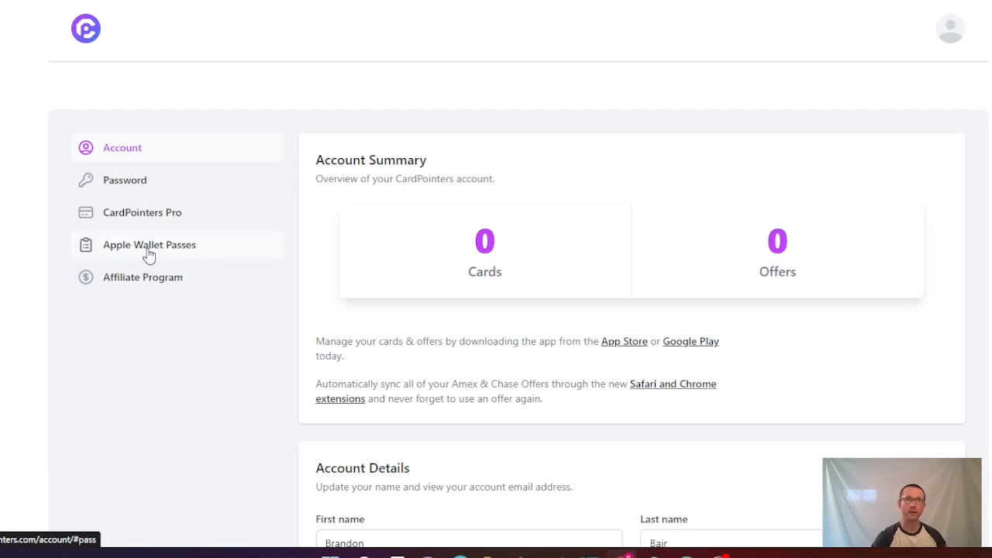
pyautogui.moveTo(137, 276)
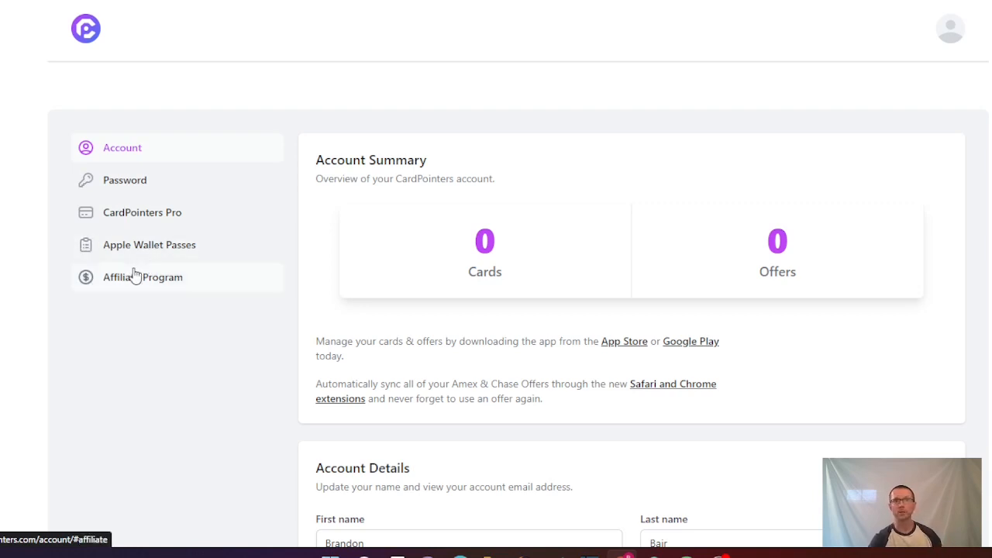
pyautogui.moveTo(583, 296)
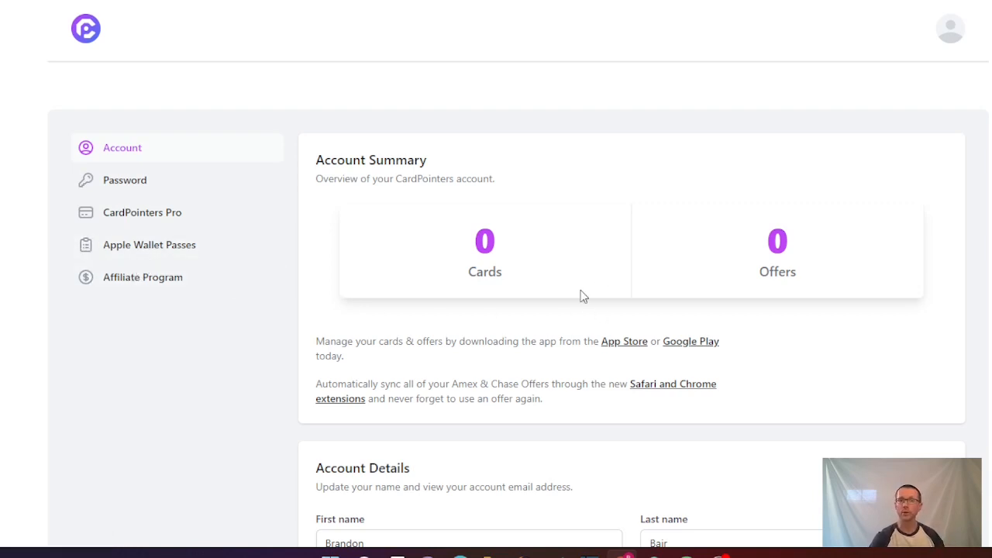
pyautogui.moveTo(602, 294)
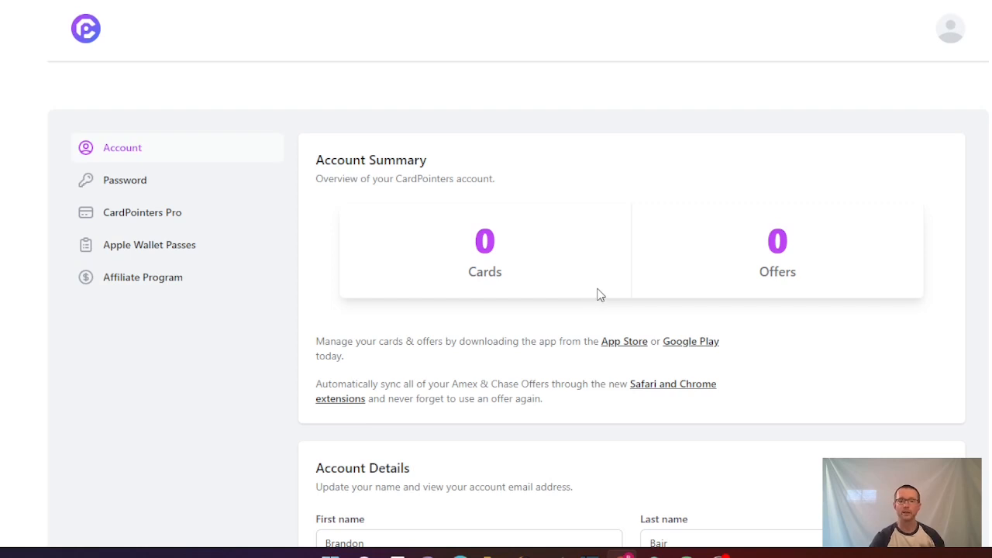